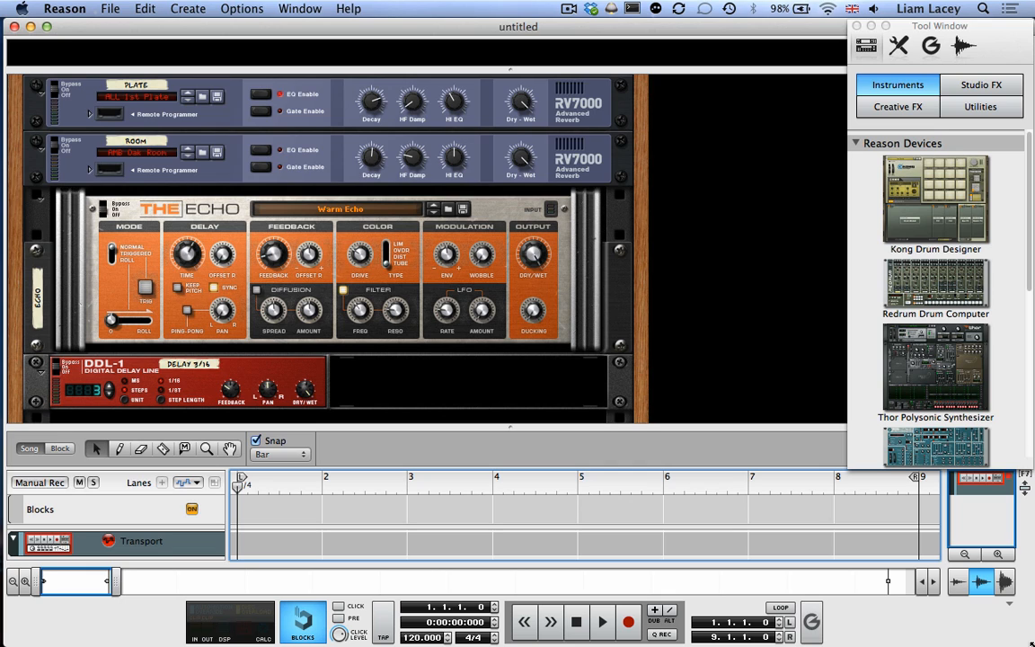
- Bring up Reason's Preferences on the Control Surfaces page via the application menu
{"action": "left_click", "coordinate": [122, 11]}
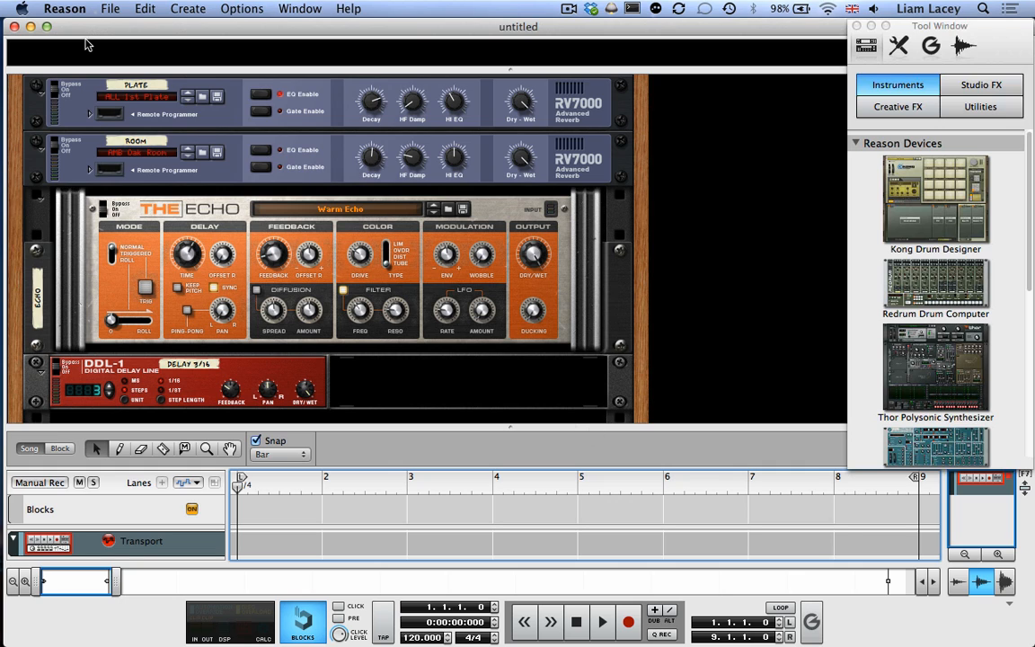
{"action": "left_click", "coordinate": [63, 11]}
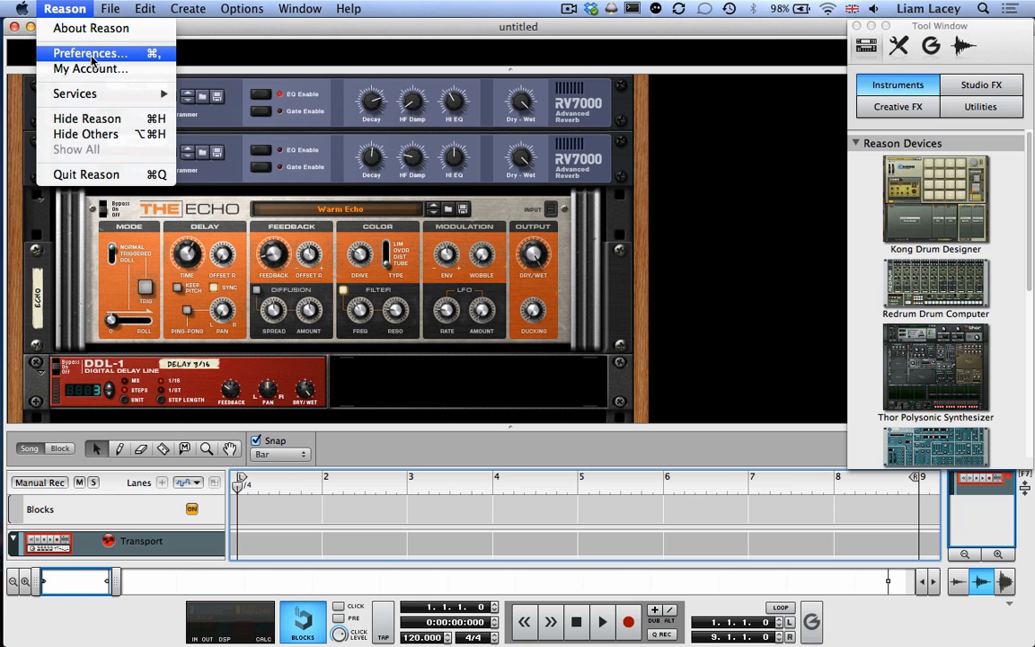
{"action": "left_click", "coordinate": [143, 7]}
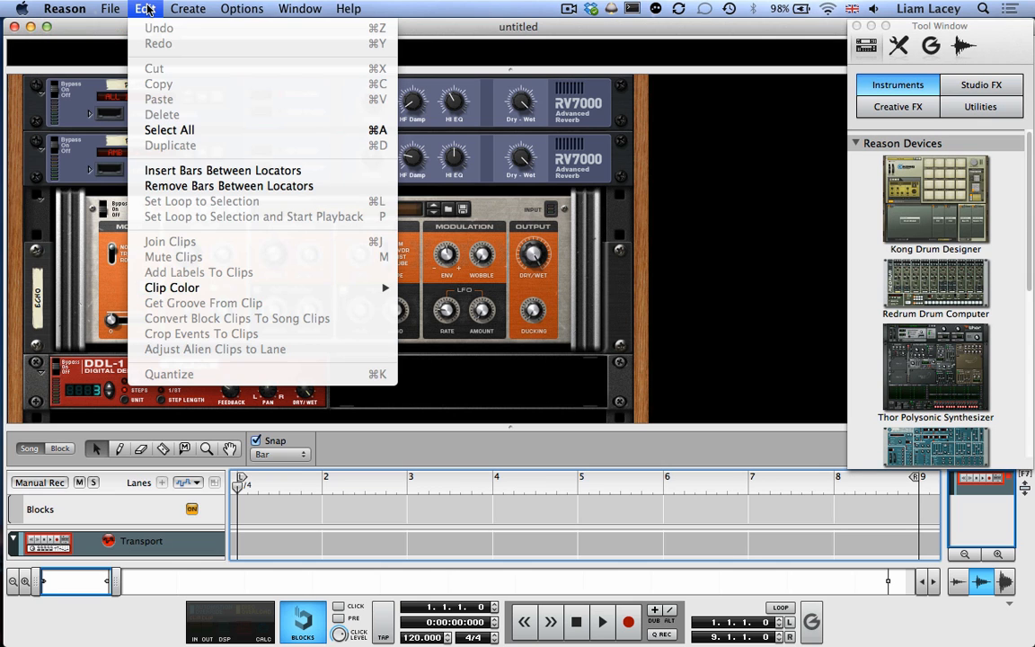
{"action": "left_click", "coordinate": [65, 11]}
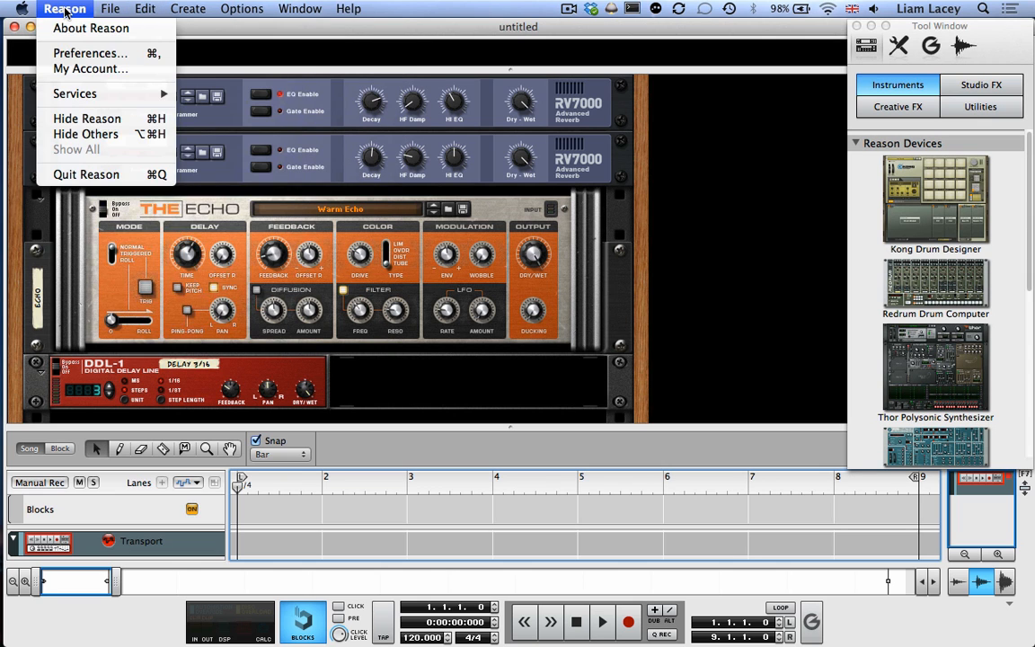
{"action": "left_click", "coordinate": [86, 51]}
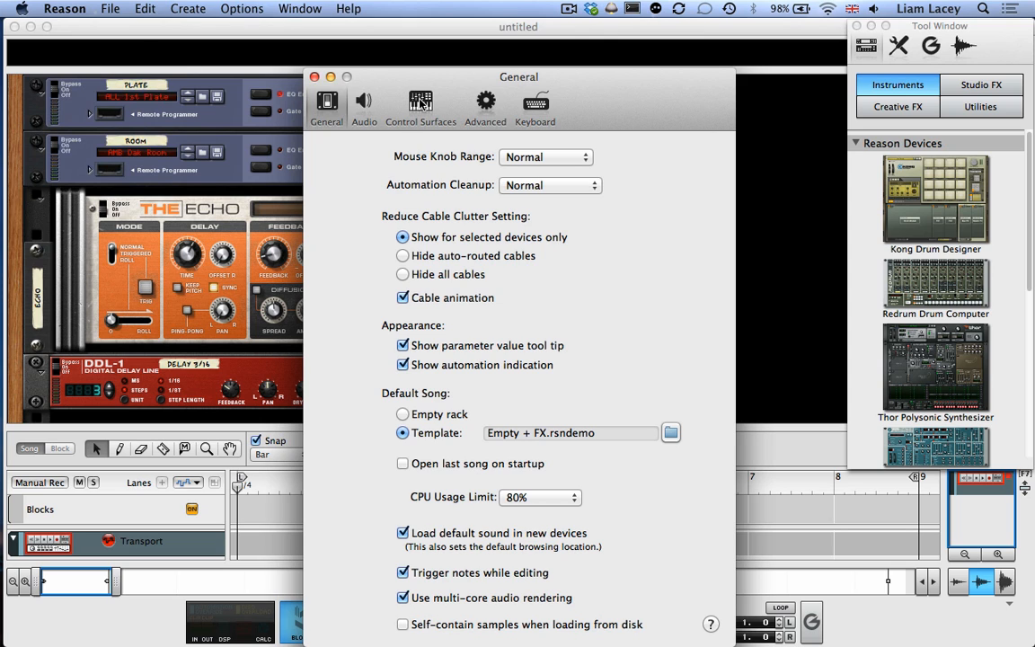
{"action": "left_click", "coordinate": [421, 102]}
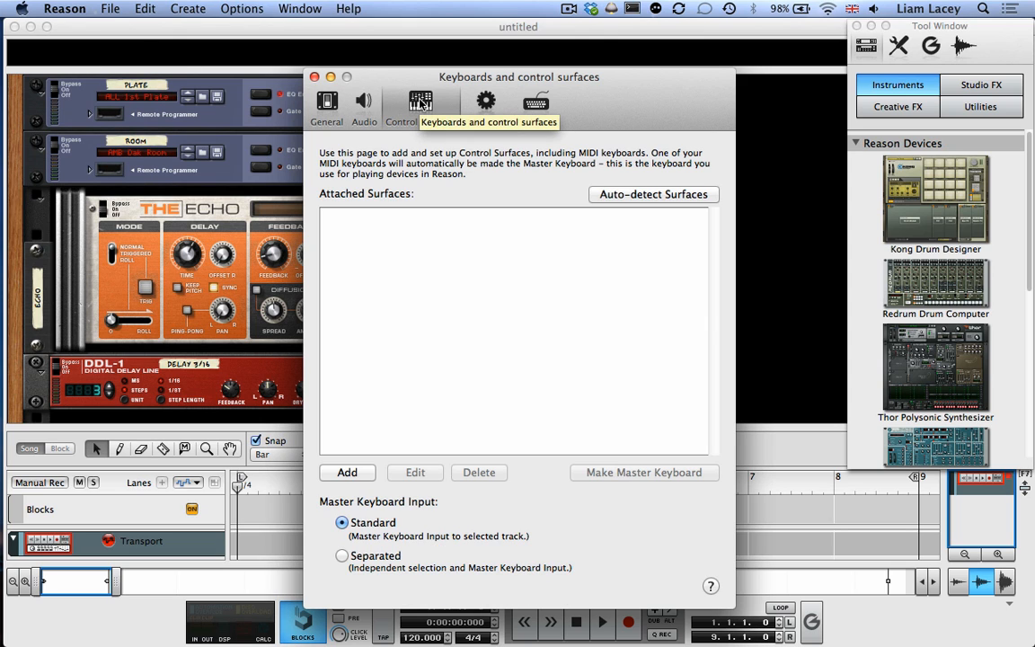
{"action": "mouse_move", "coordinate": [381, 277]}
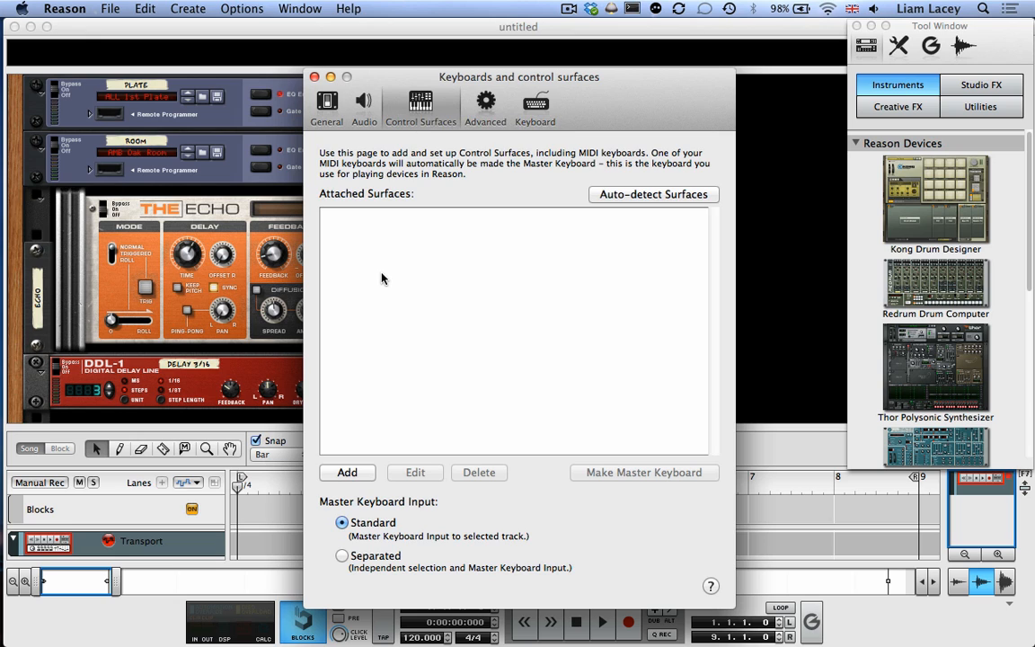
{"action": "mouse_move", "coordinate": [377, 330]}
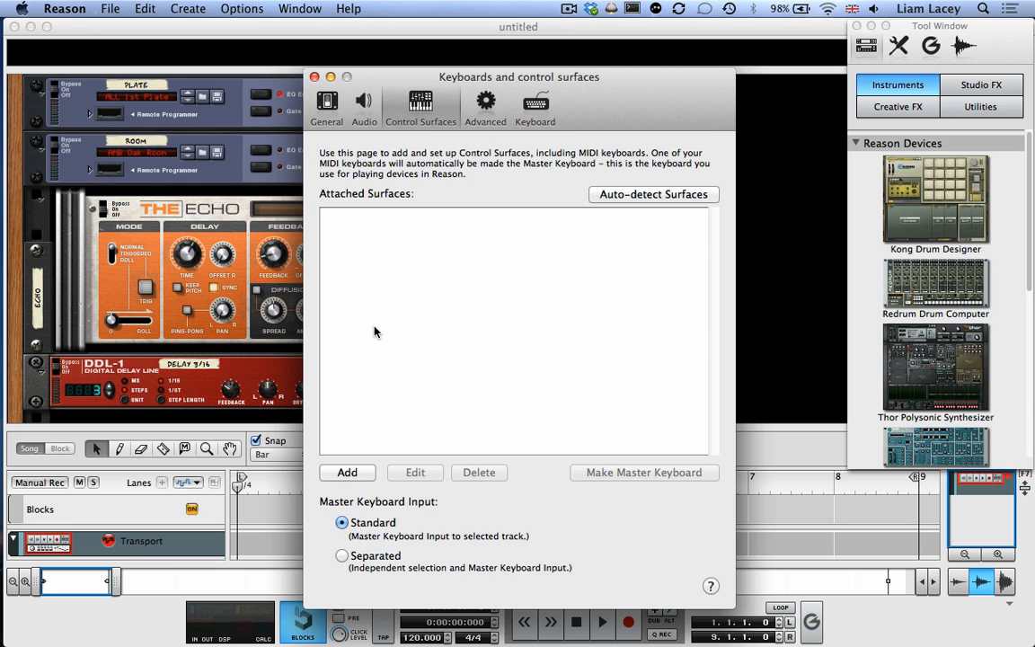
{"action": "mouse_move", "coordinate": [347, 477]}
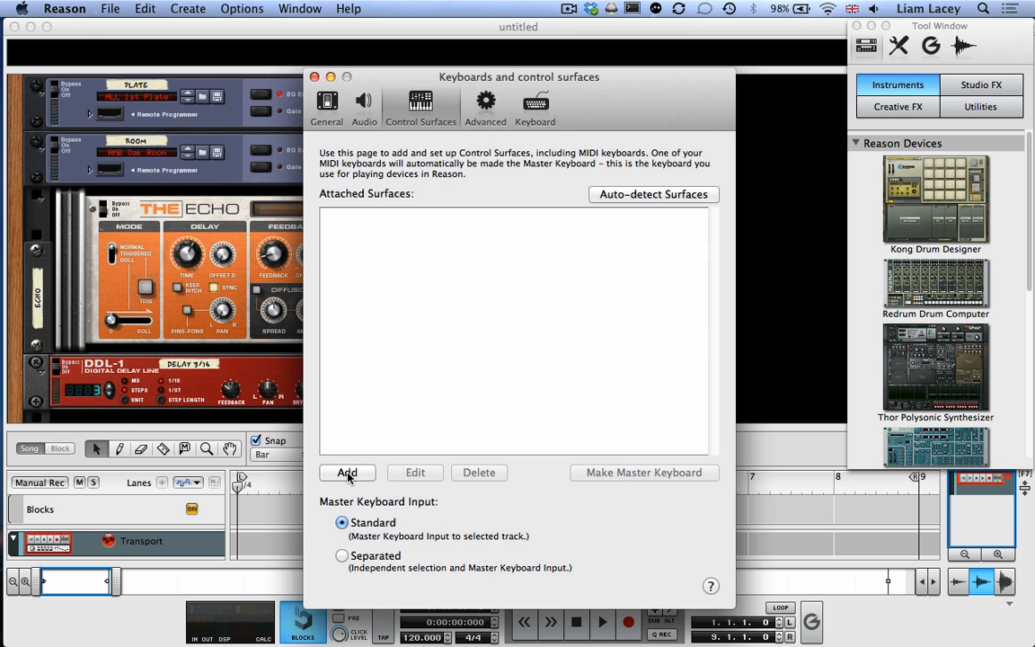
- Add a new surface with manufacturer <Other> and model MIDI Multichannel Control Keyboard
{"action": "left_click", "coordinate": [347, 472]}
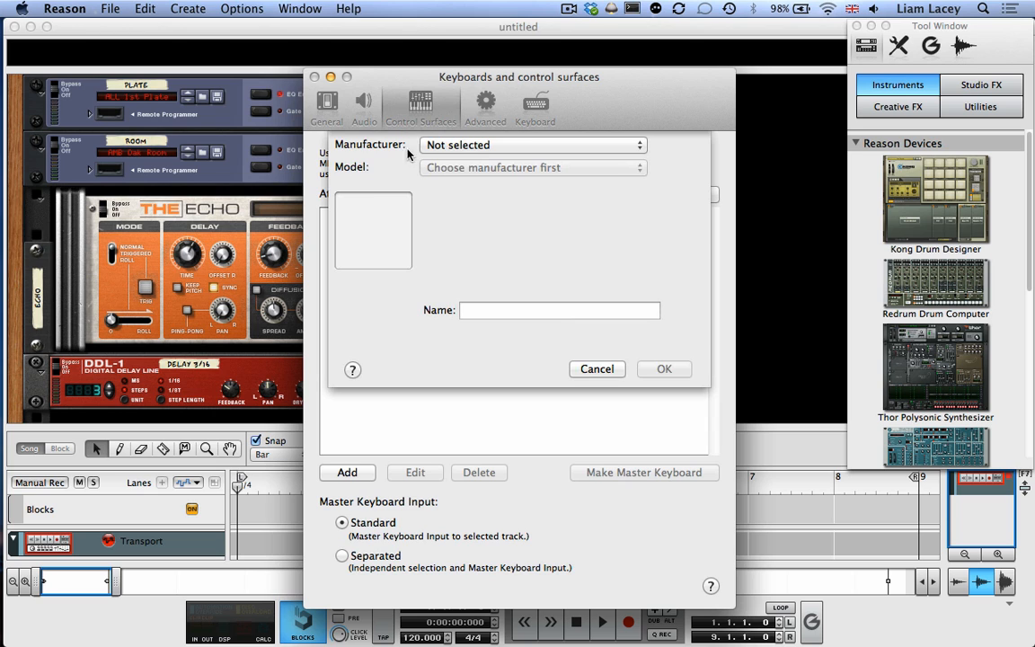
{"action": "left_click", "coordinate": [532, 144]}
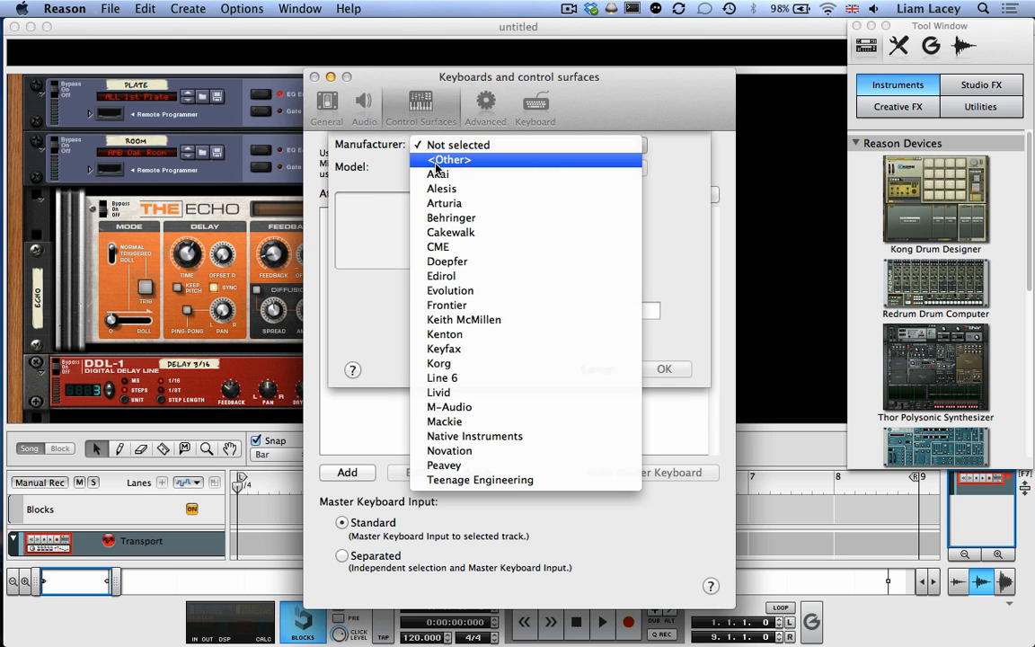
{"action": "left_click", "coordinate": [450, 158]}
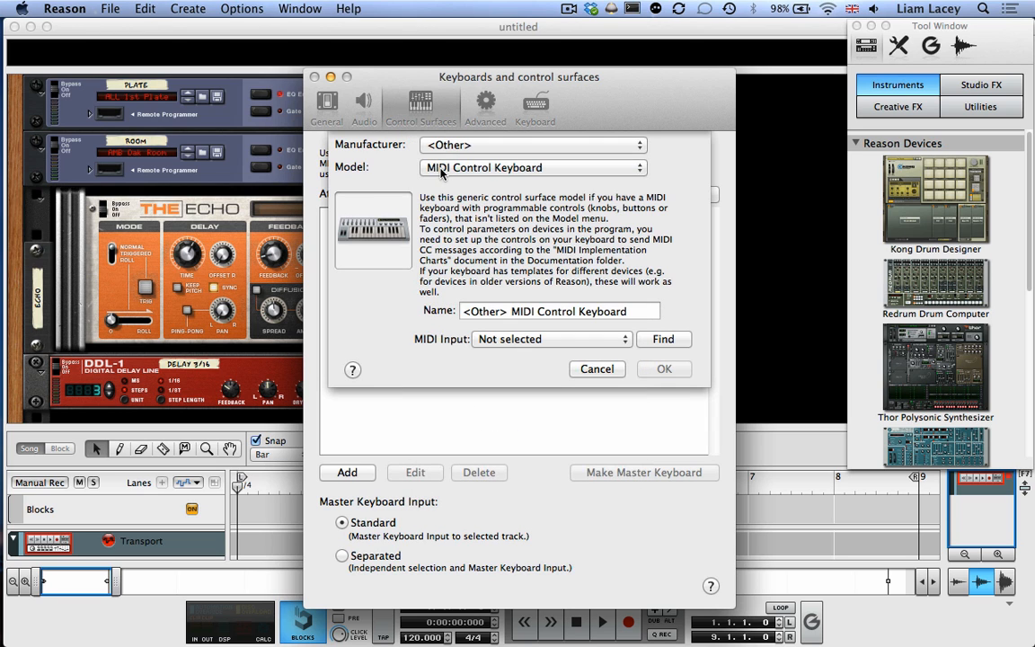
{"action": "left_click", "coordinate": [532, 167]}
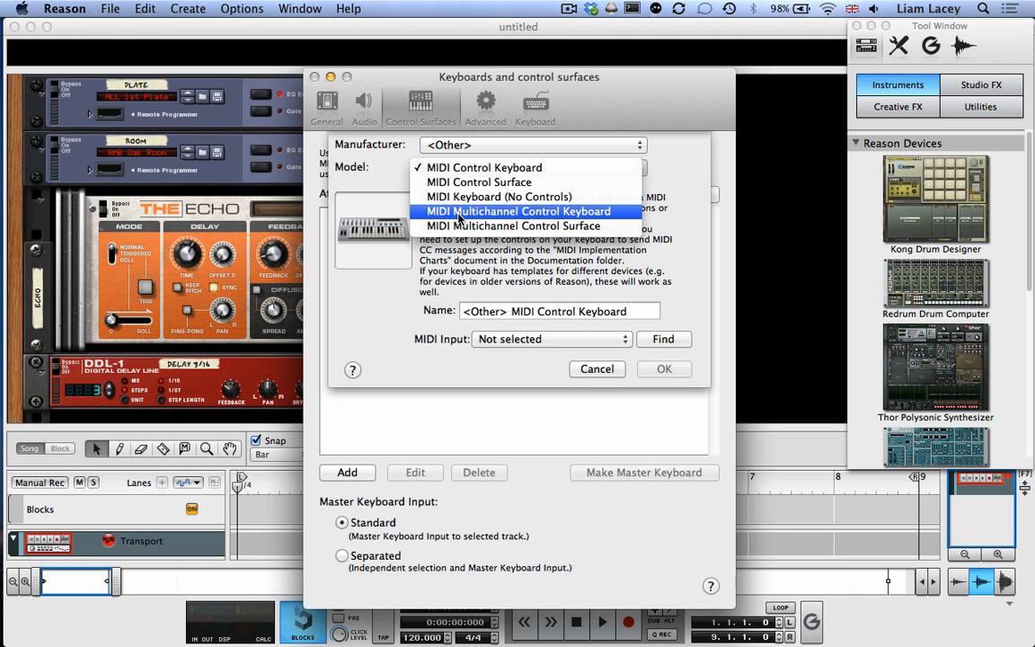
{"action": "left_click", "coordinate": [514, 212]}
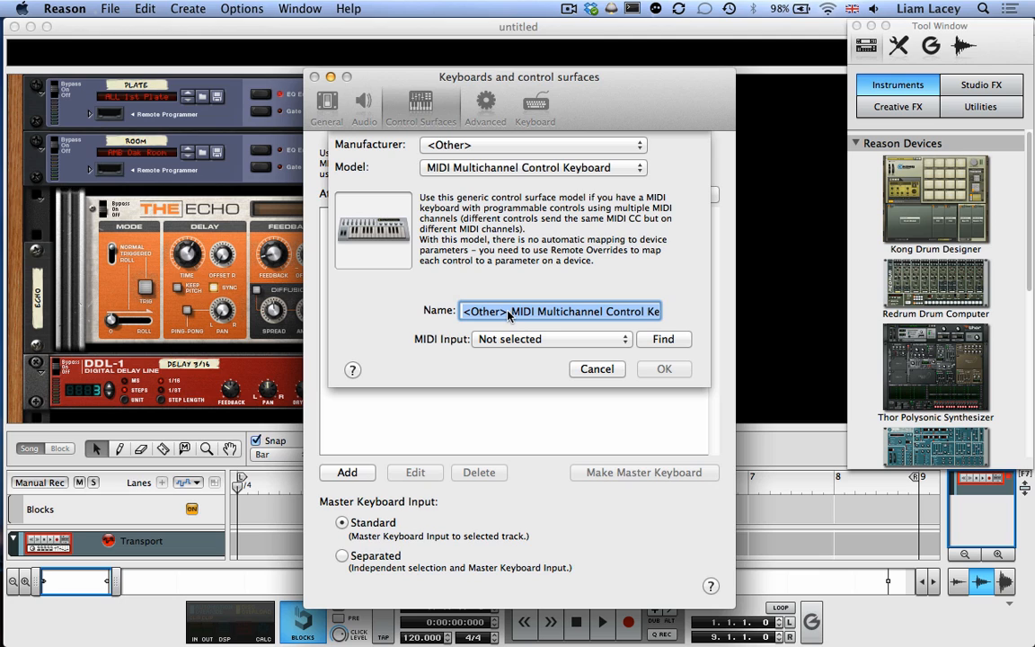
- Name the surface 'AlphaSphere' and set its MIDI input to AlphaSphere
{"action": "type", "text": "AlphaSp"}
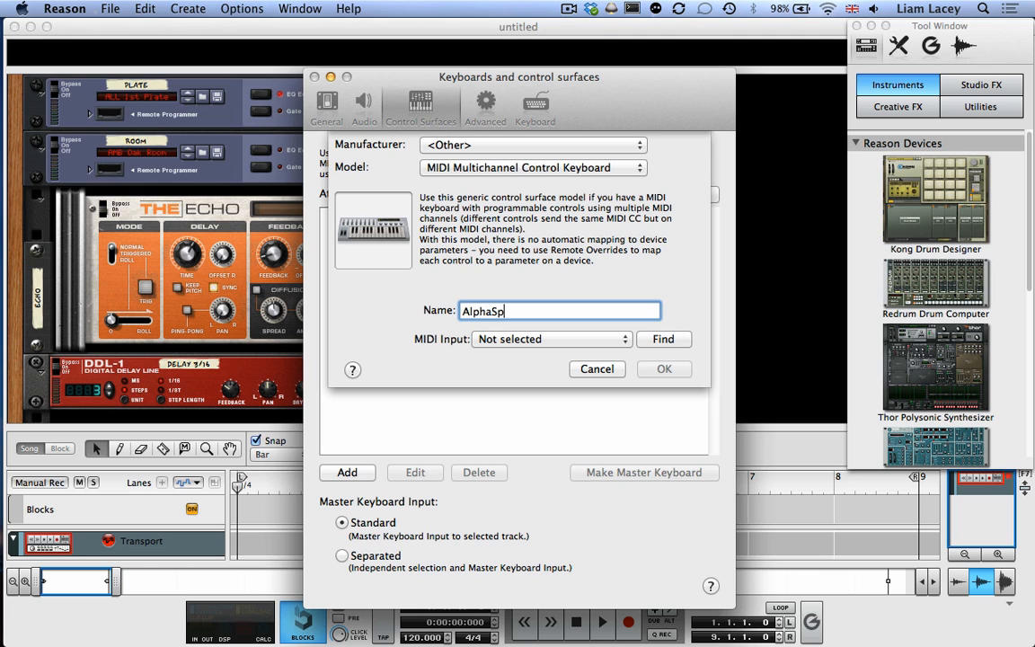
{"action": "type", "text": "here"}
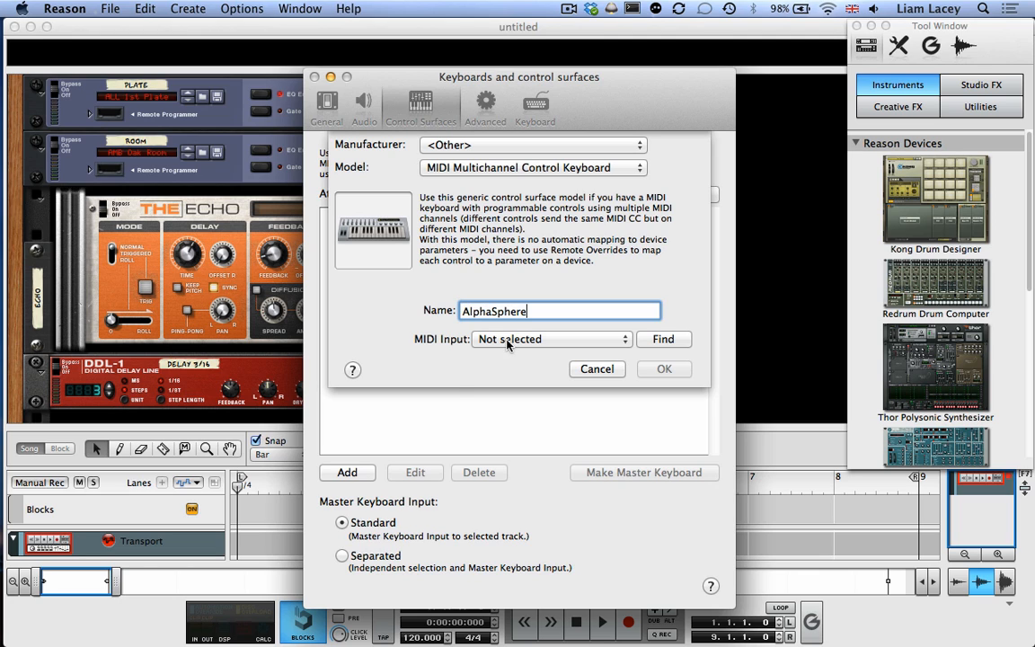
{"action": "left_click", "coordinate": [551, 338]}
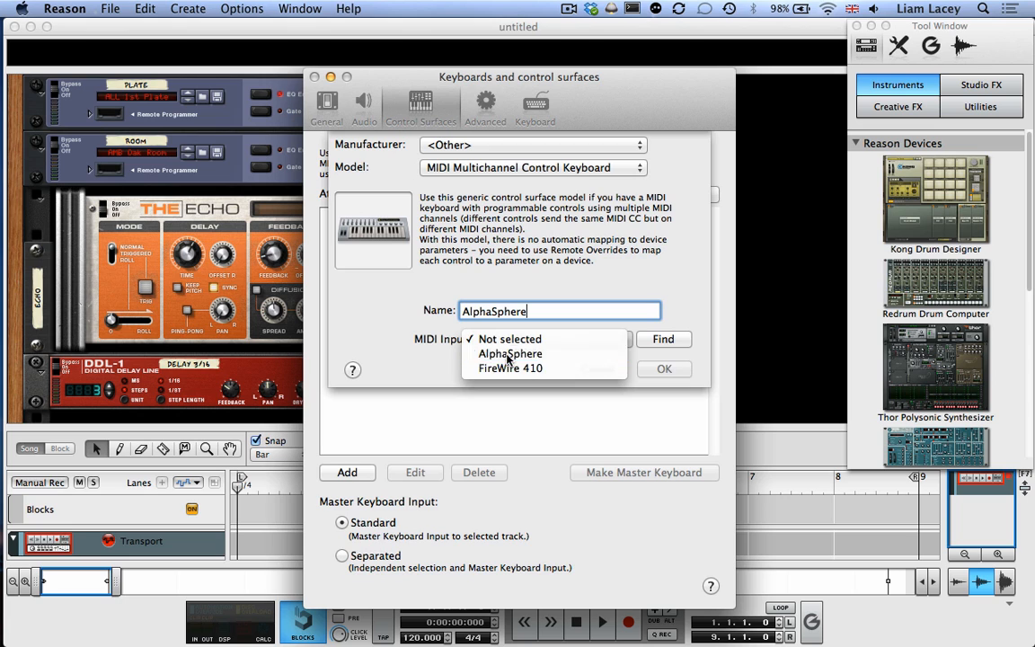
{"action": "left_click", "coordinate": [511, 352]}
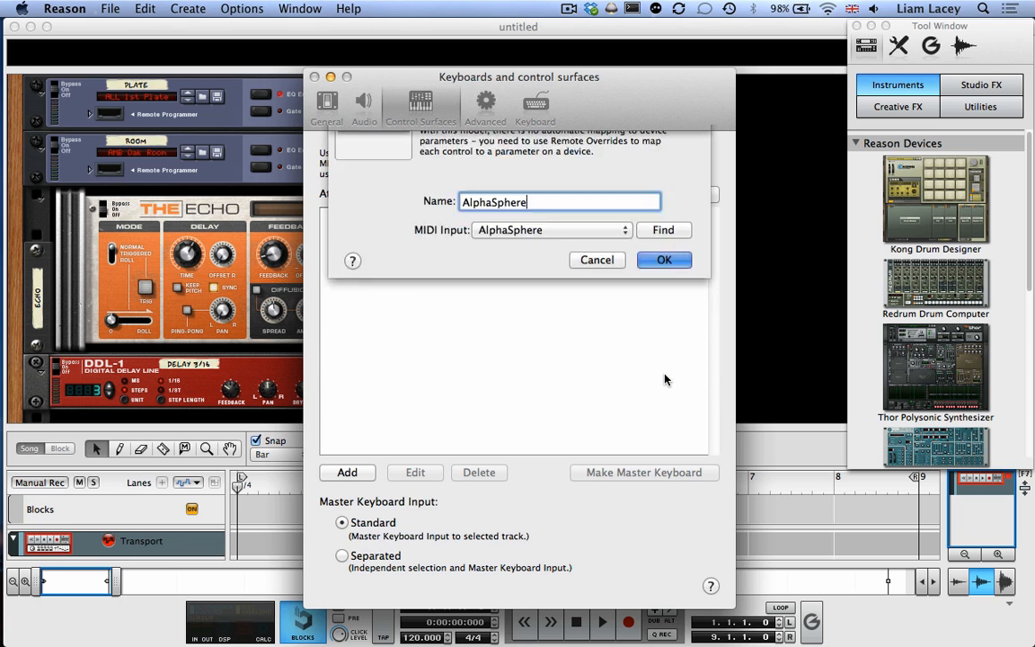
- Confirm the dialog so AlphaSphere appears under Attached Surfaces as master keyboard
{"action": "left_click", "coordinate": [665, 259]}
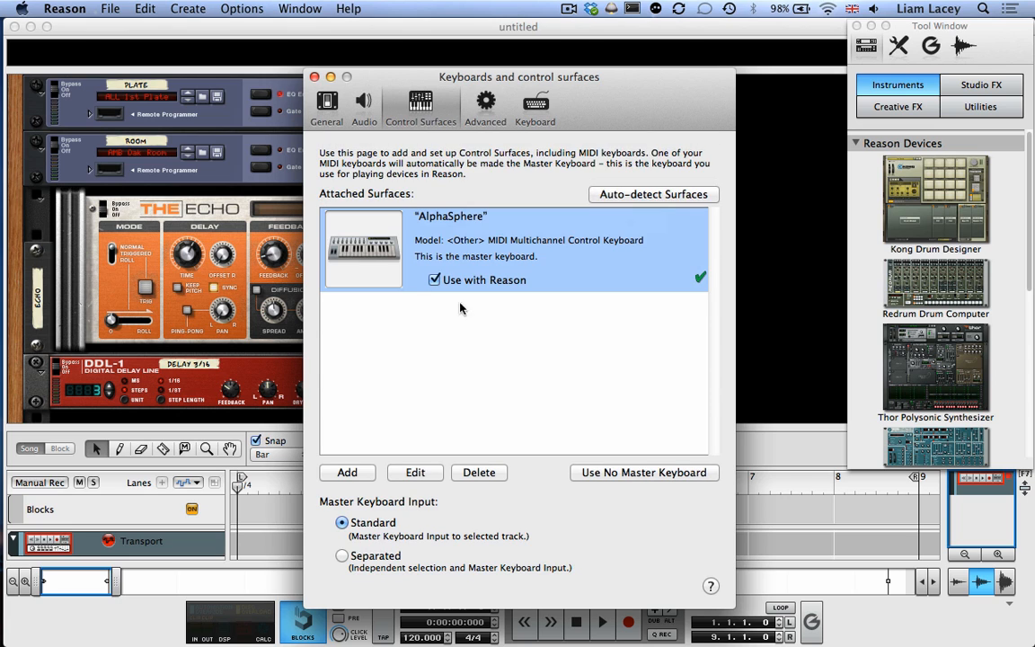
{"action": "mouse_move", "coordinate": [421, 288]}
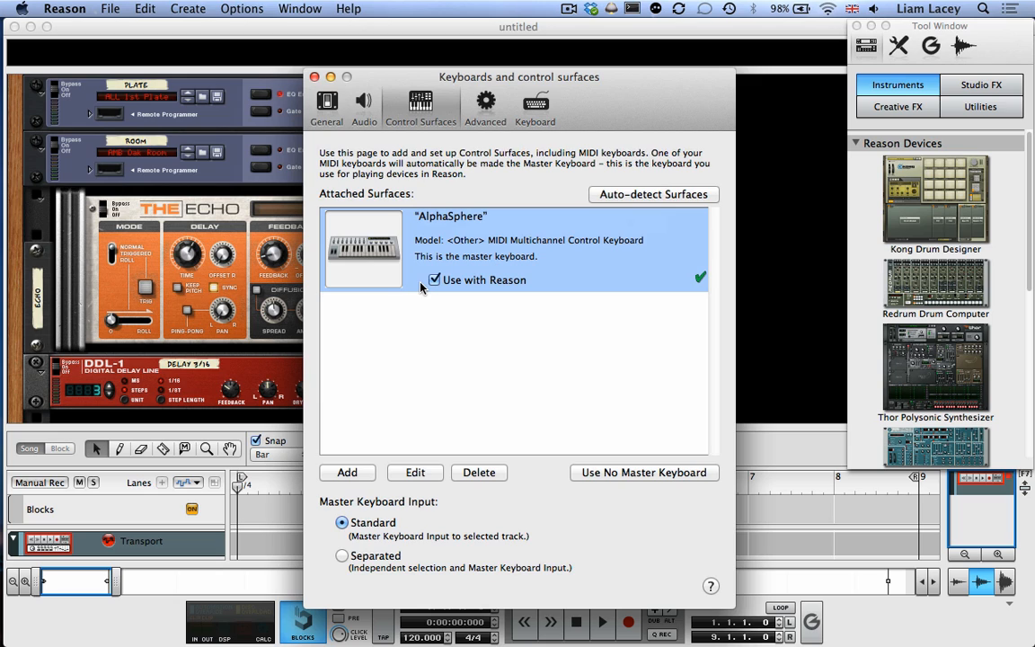
{"action": "mouse_move", "coordinate": [481, 266]}
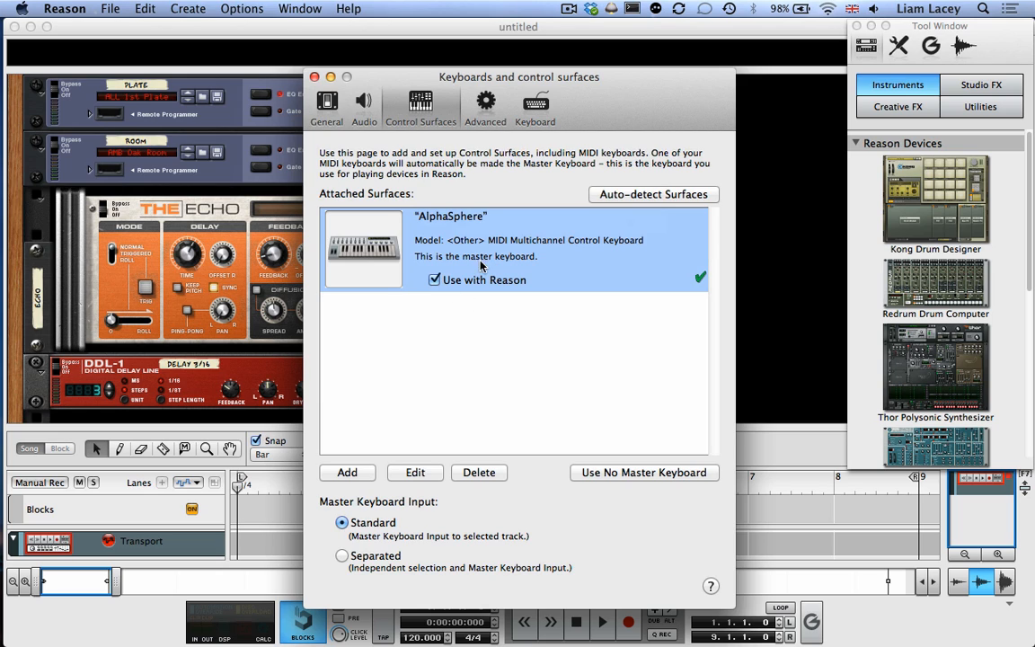
{"action": "mouse_move", "coordinate": [423, 281]}
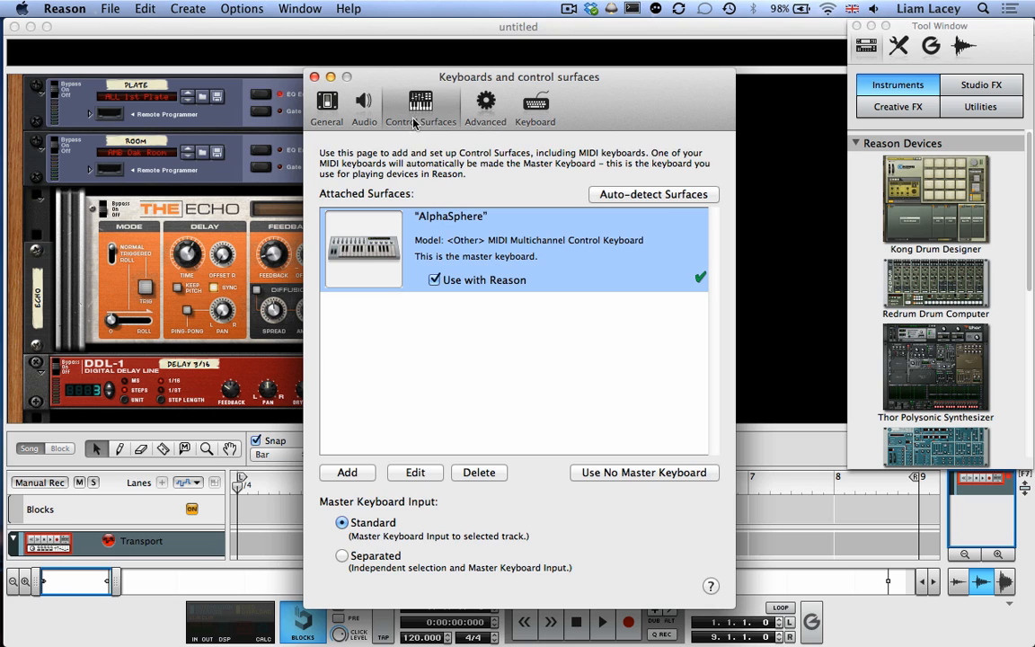
{"action": "mouse_move", "coordinate": [488, 104]}
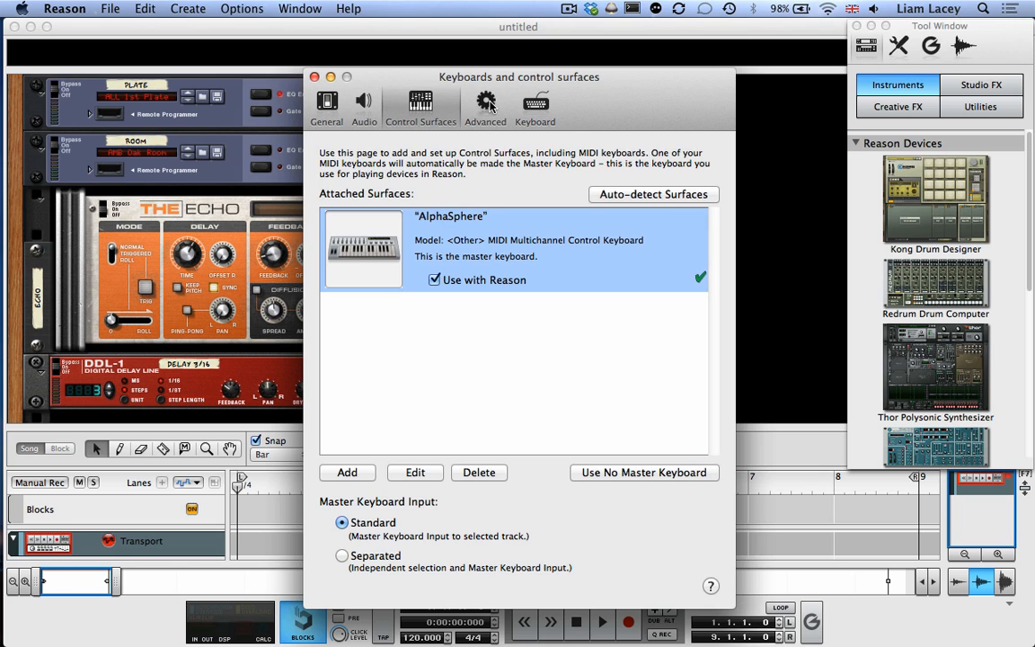
- On the Advanced page set Bus A's MIDI input to AlphaSphere and close Preferences
{"action": "left_click", "coordinate": [485, 102]}
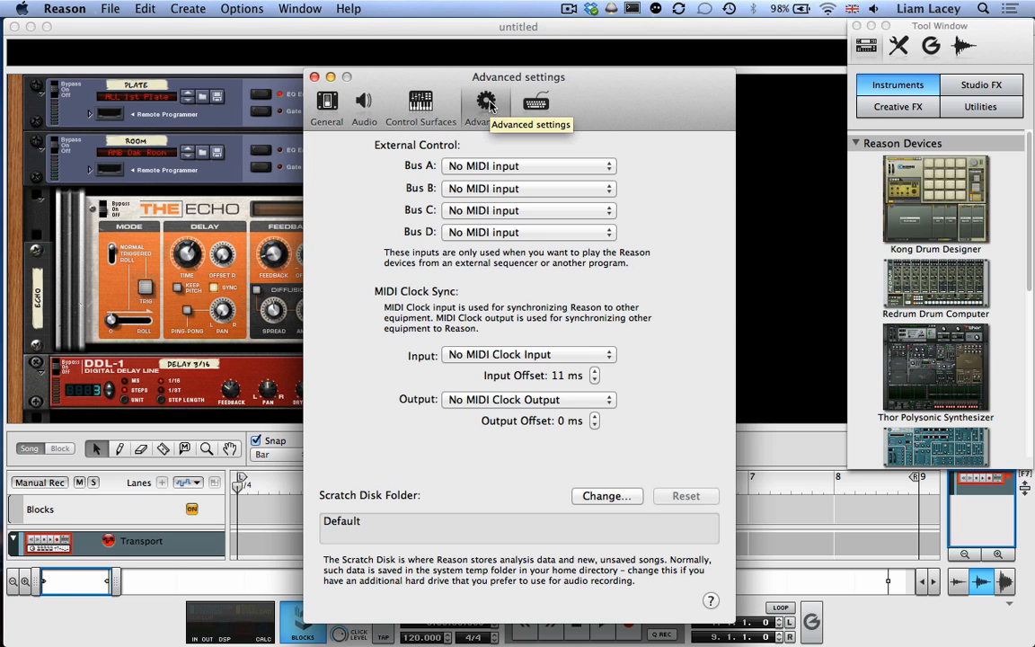
{"action": "mouse_move", "coordinate": [466, 143]}
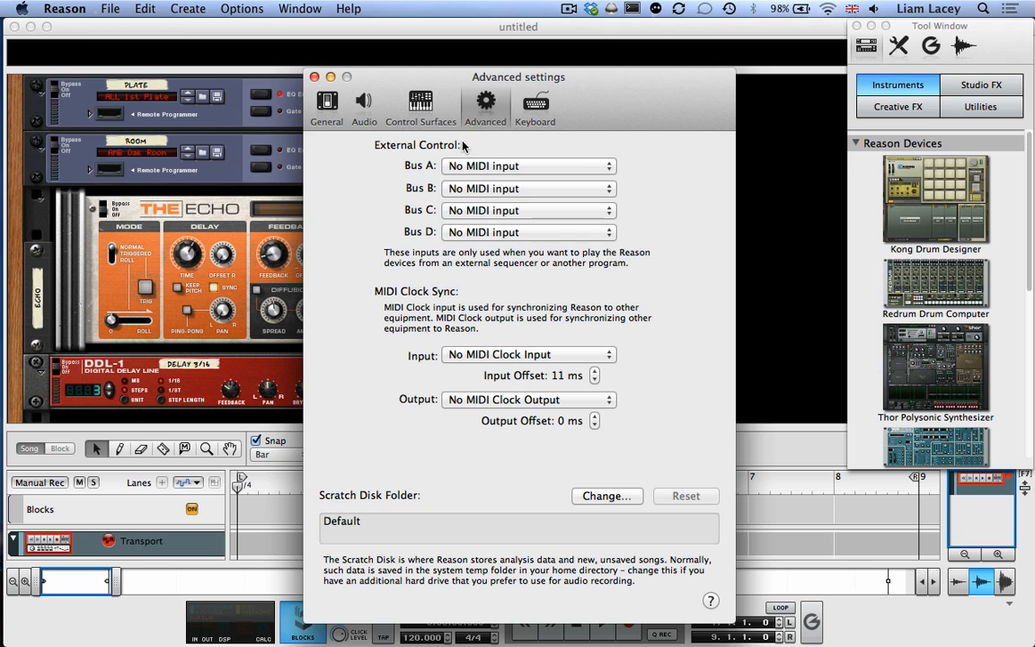
{"action": "left_click", "coordinate": [528, 165]}
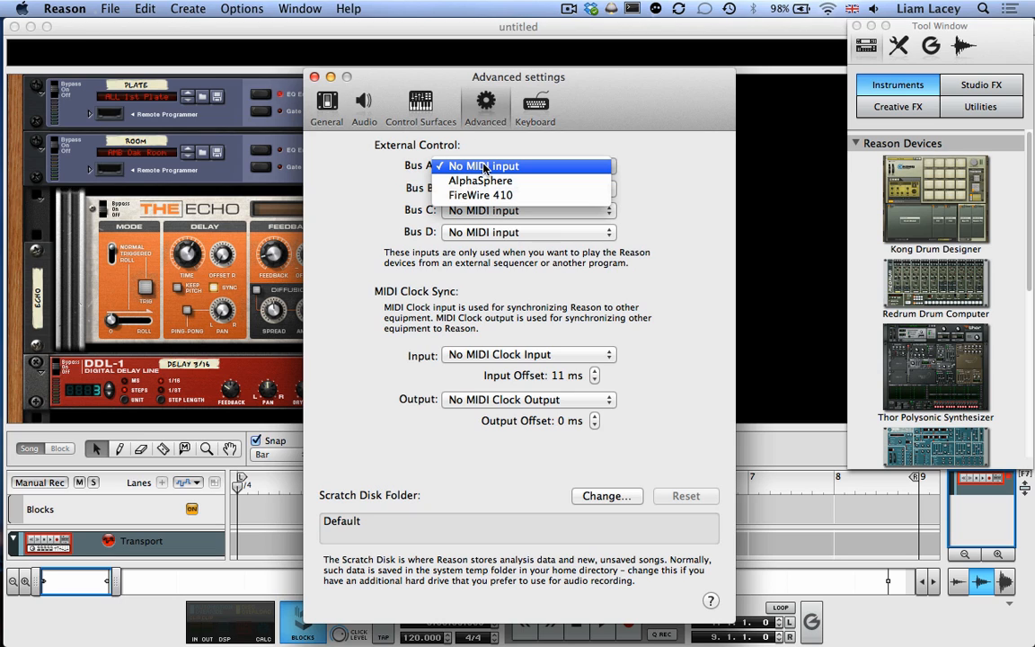
{"action": "left_click", "coordinate": [480, 180]}
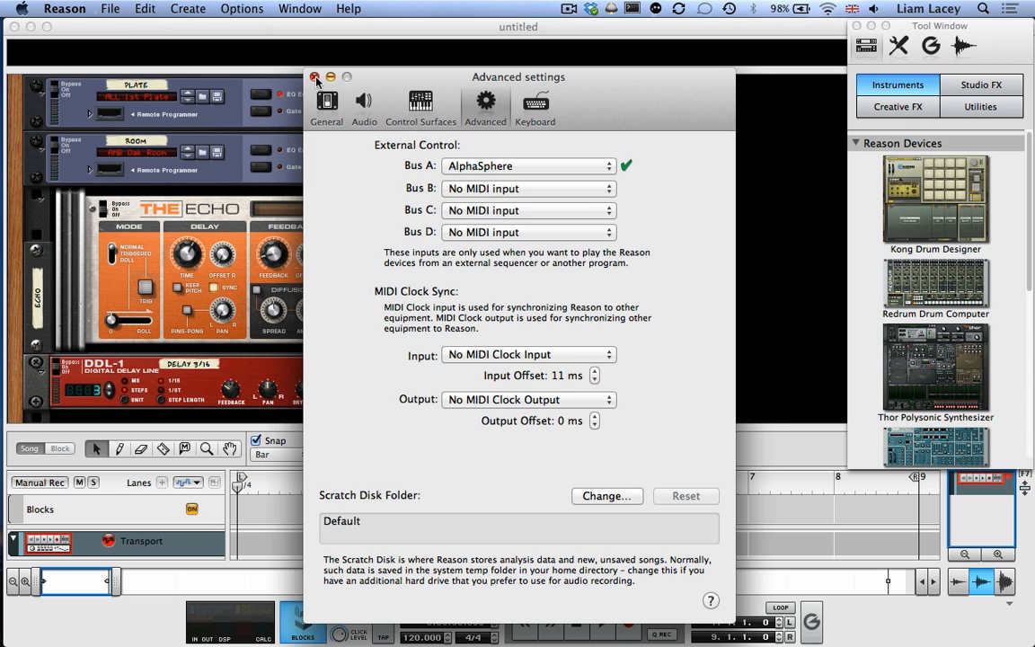
{"action": "left_click", "coordinate": [313, 78]}
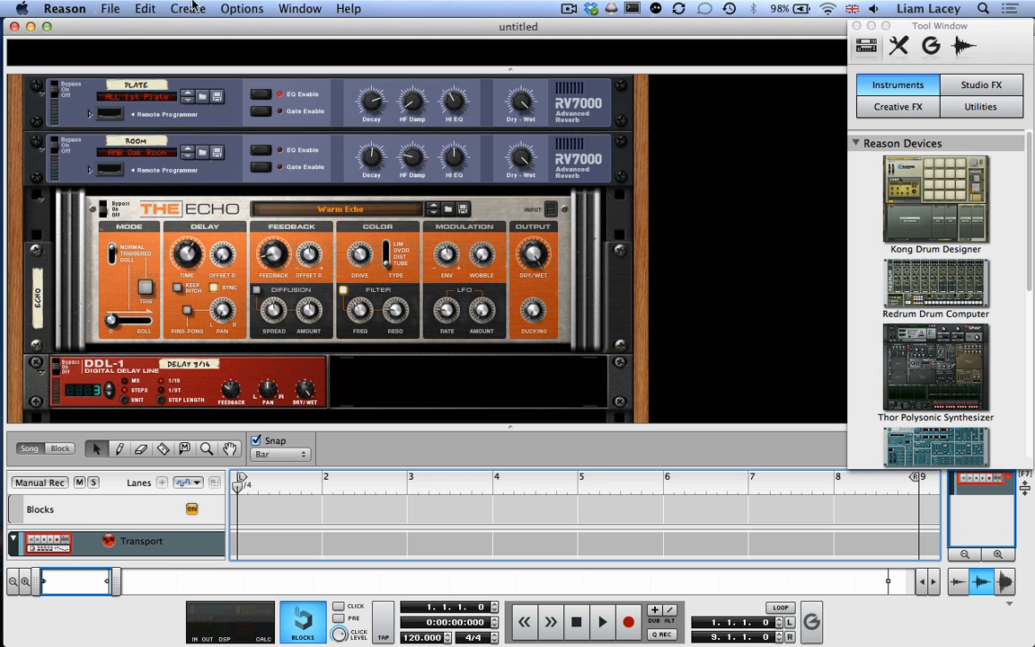
- Create a new instrument loaded with the Arp 1971.thor patch from Synth Lead
{"action": "left_click", "coordinate": [189, 7]}
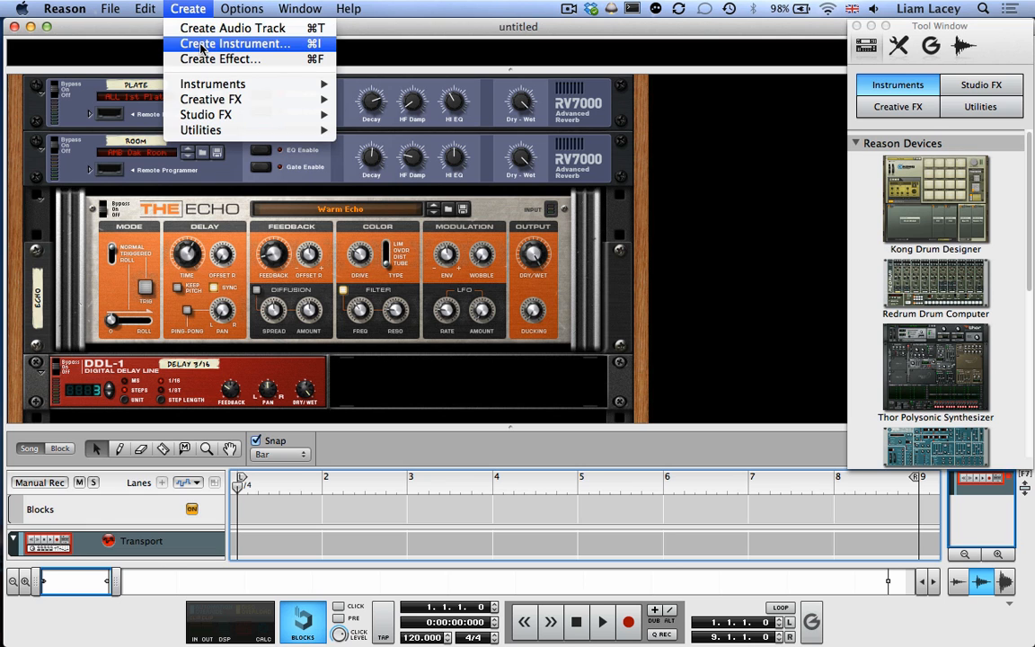
{"action": "left_click", "coordinate": [231, 43]}
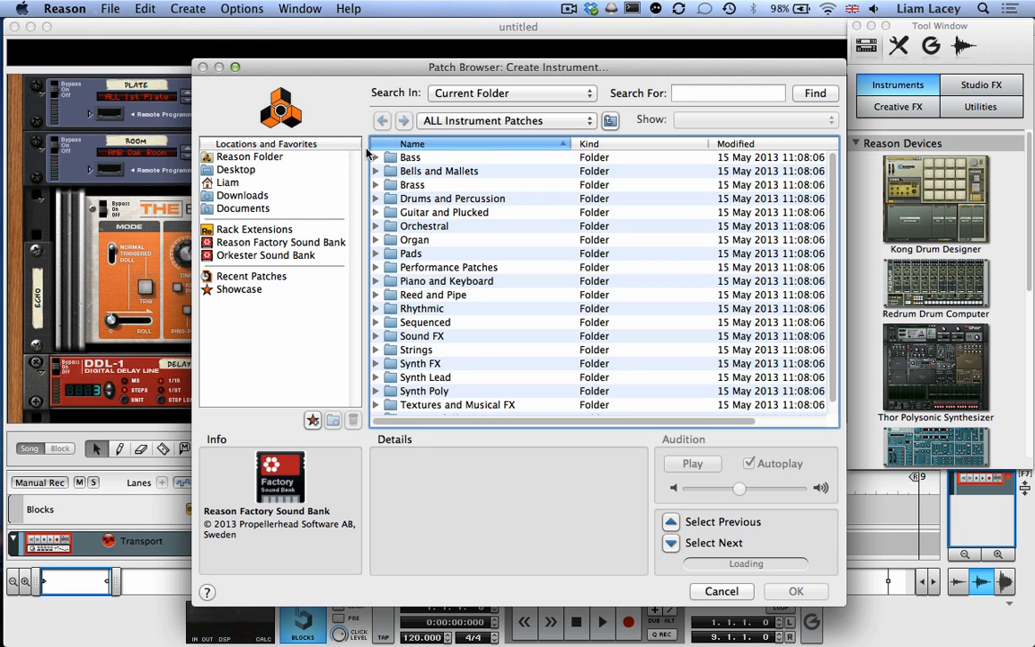
{"action": "mouse_move", "coordinate": [500, 392]}
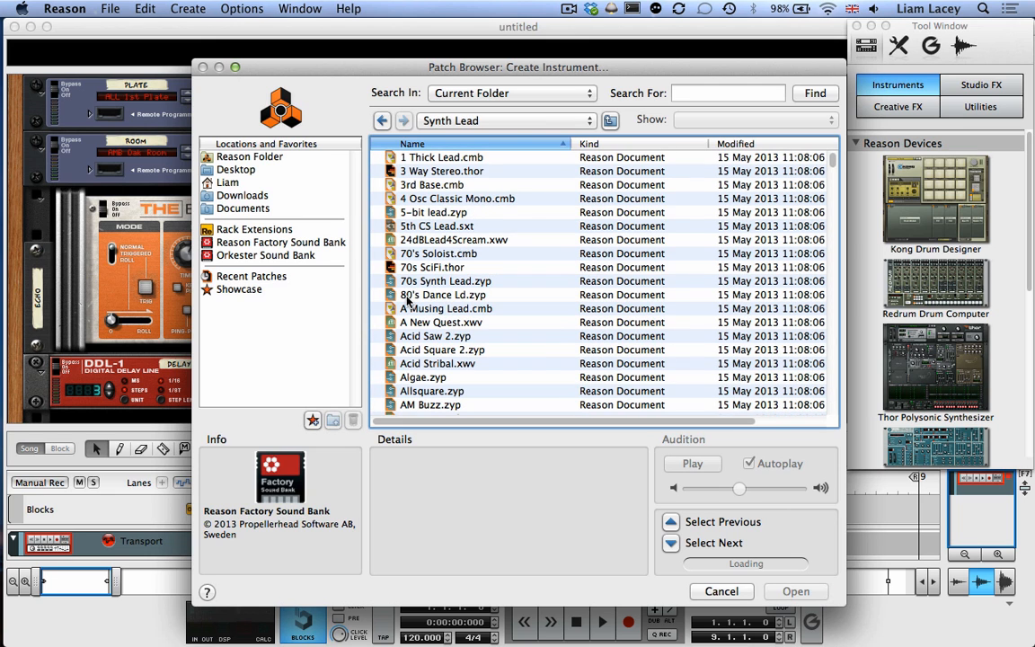
{"action": "scroll", "scroll_direction": "down", "scroll_amount": 3}
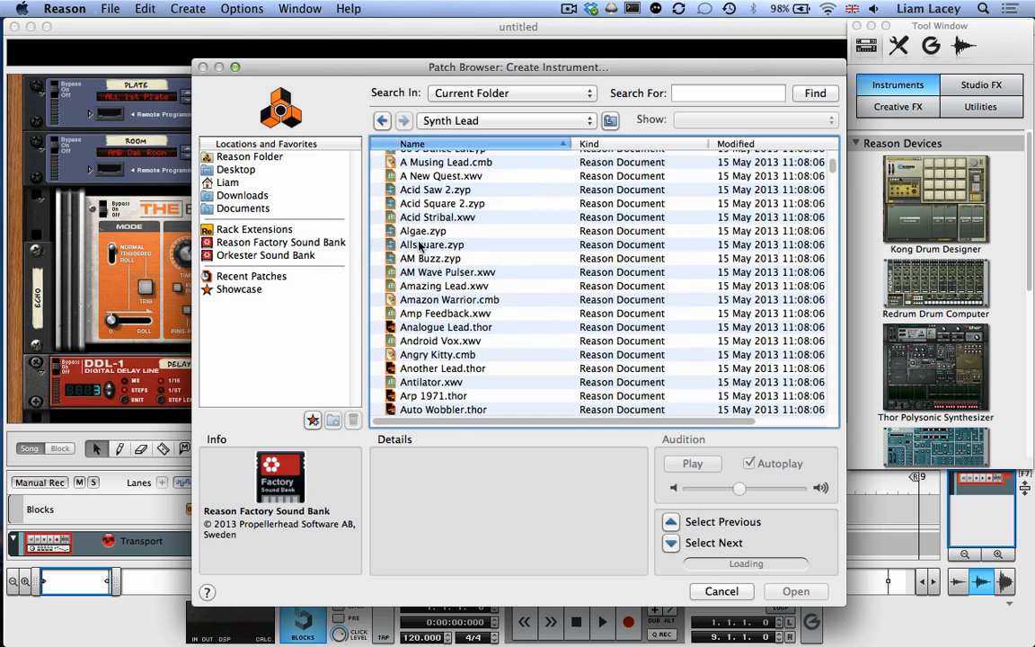
{"action": "left_click", "coordinate": [433, 370]}
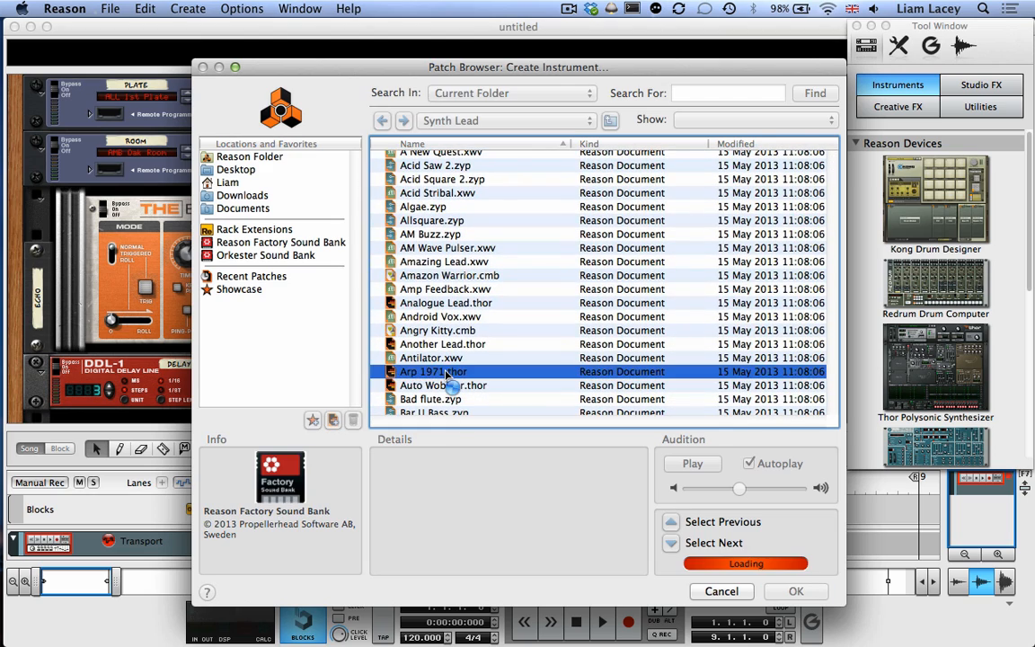
{"action": "left_click", "coordinate": [798, 591]}
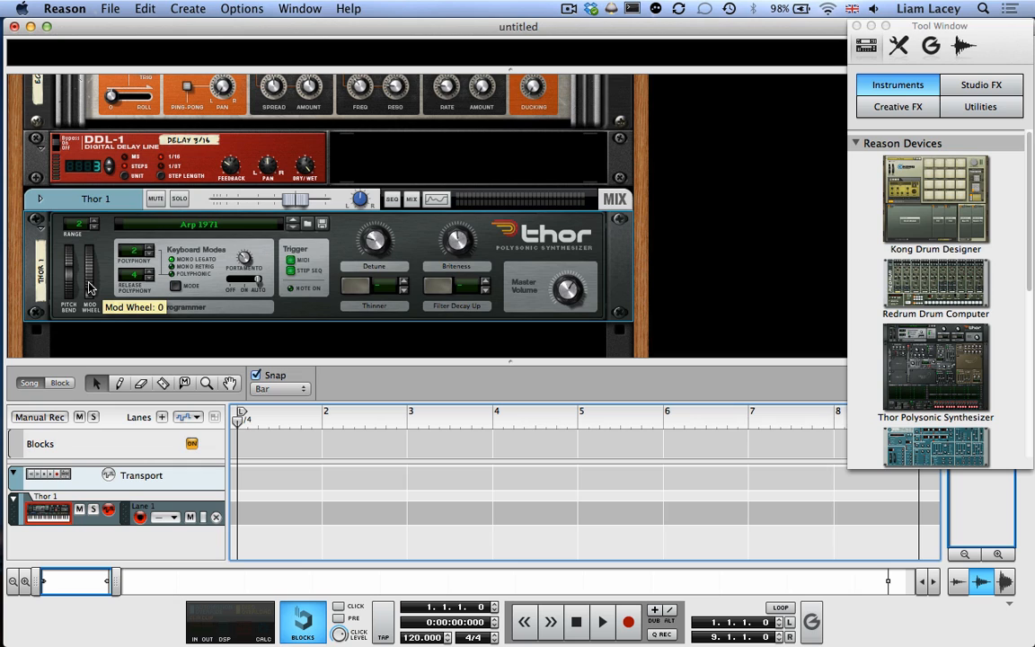
{"action": "mouse_move", "coordinate": [83, 207]}
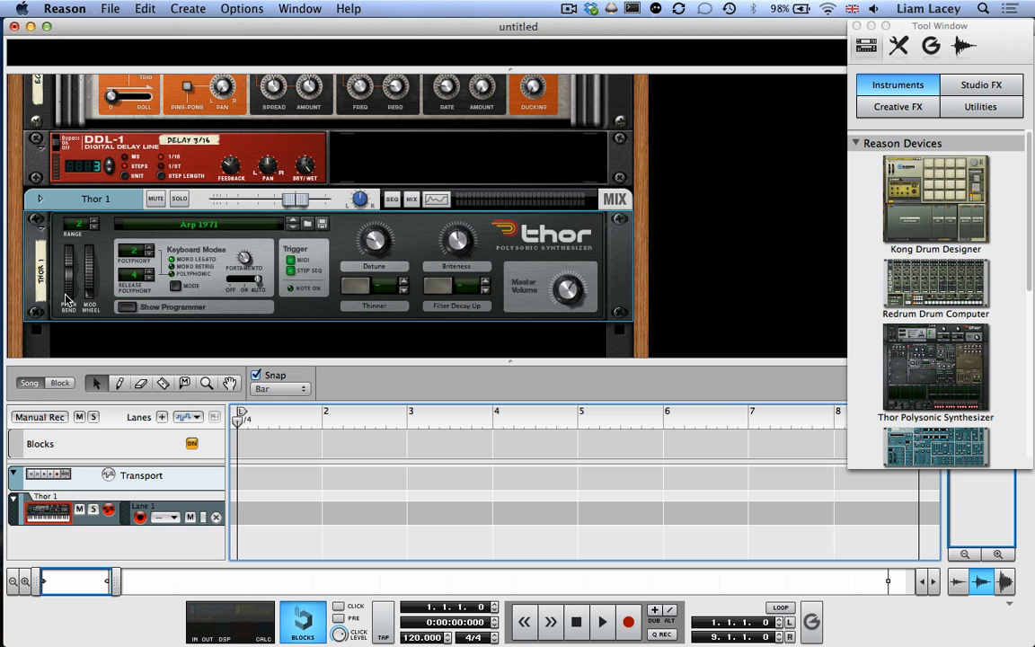
{"action": "mouse_move", "coordinate": [89, 280]}
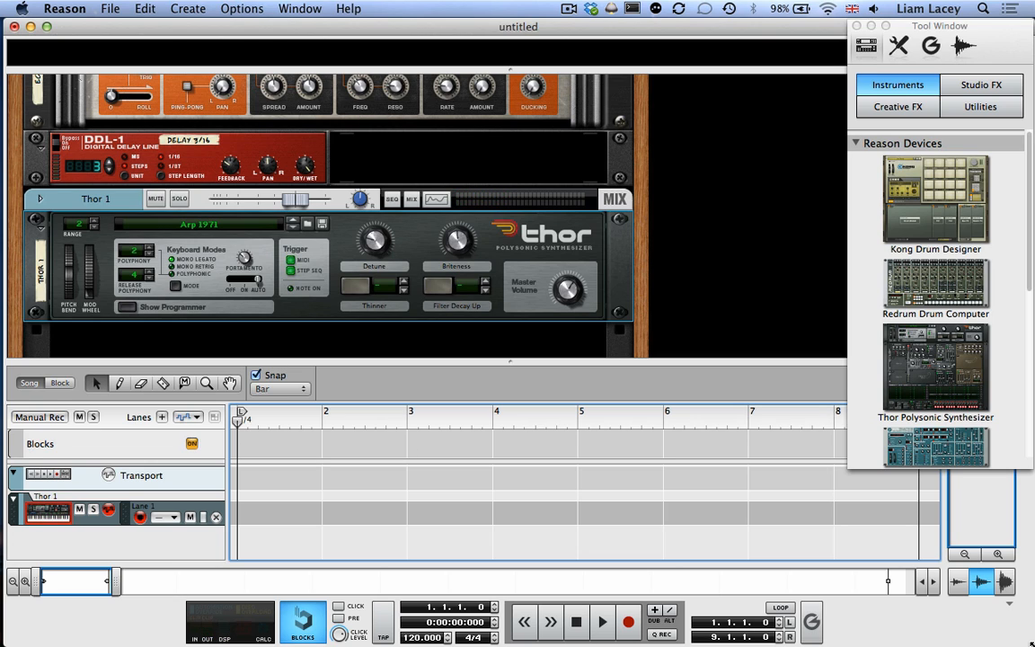
- Reopen the Create menu once Thor 1 has loaded into the rack
{"action": "left_click", "coordinate": [205, 14]}
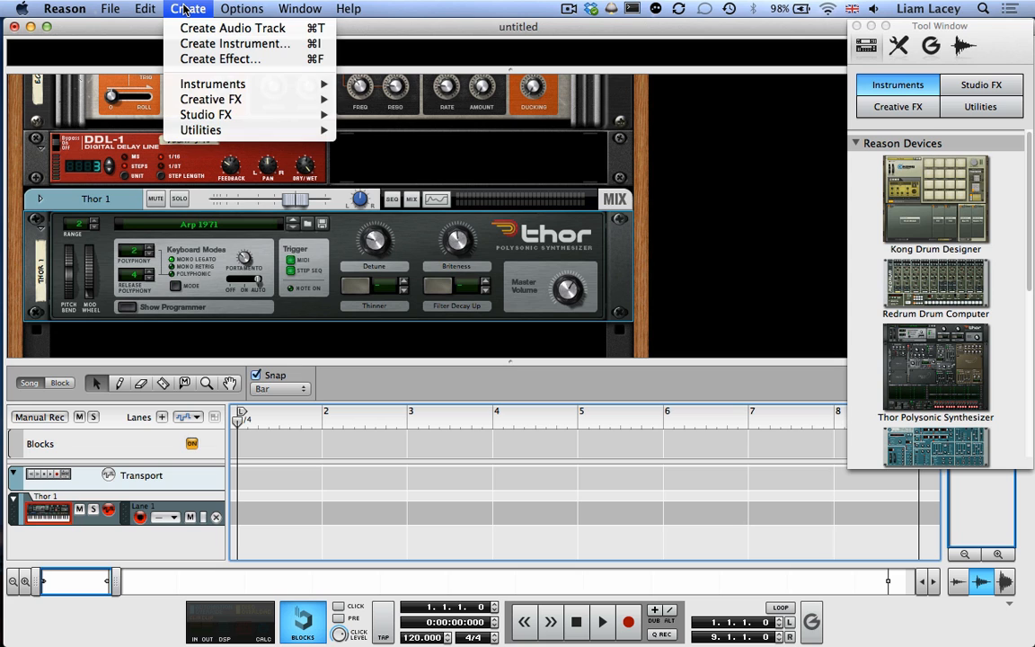
{"action": "mouse_move", "coordinate": [253, 43]}
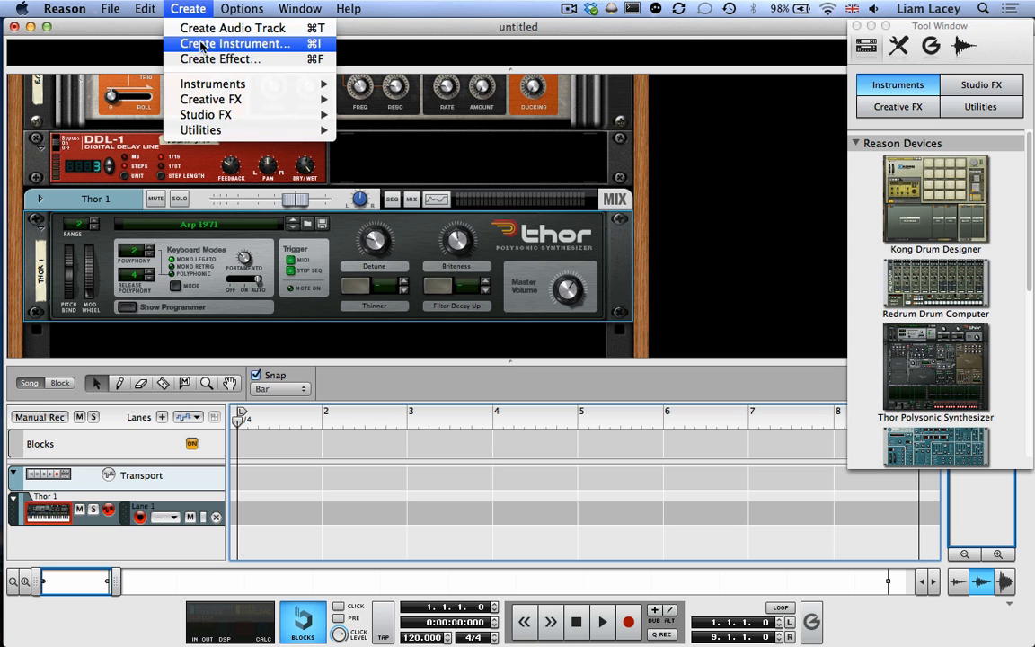
- Create a second instrument from ALL Instrument Patches > Pads, loading Alan Turing's Dream.thor
{"action": "left_click", "coordinate": [234, 45]}
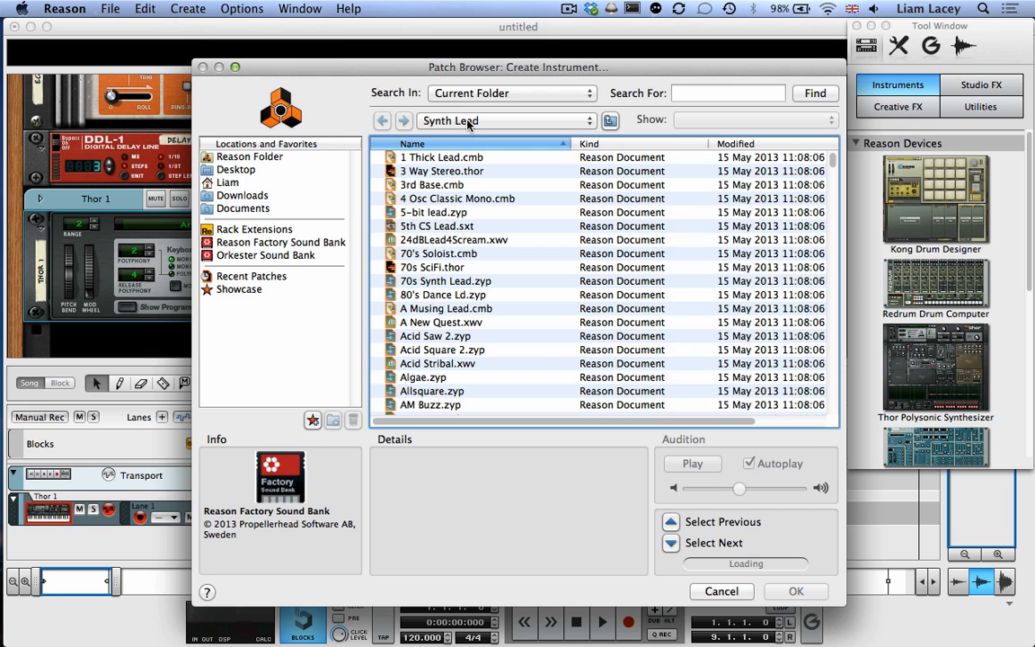
{"action": "mouse_move", "coordinate": [536, 251]}
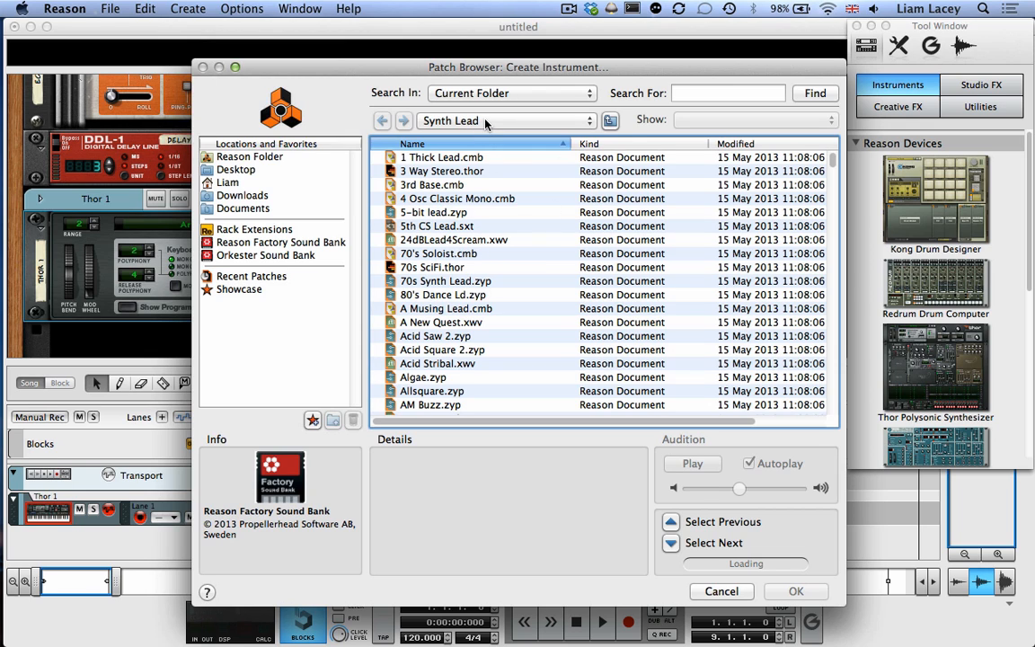
{"action": "left_click", "coordinate": [506, 120]}
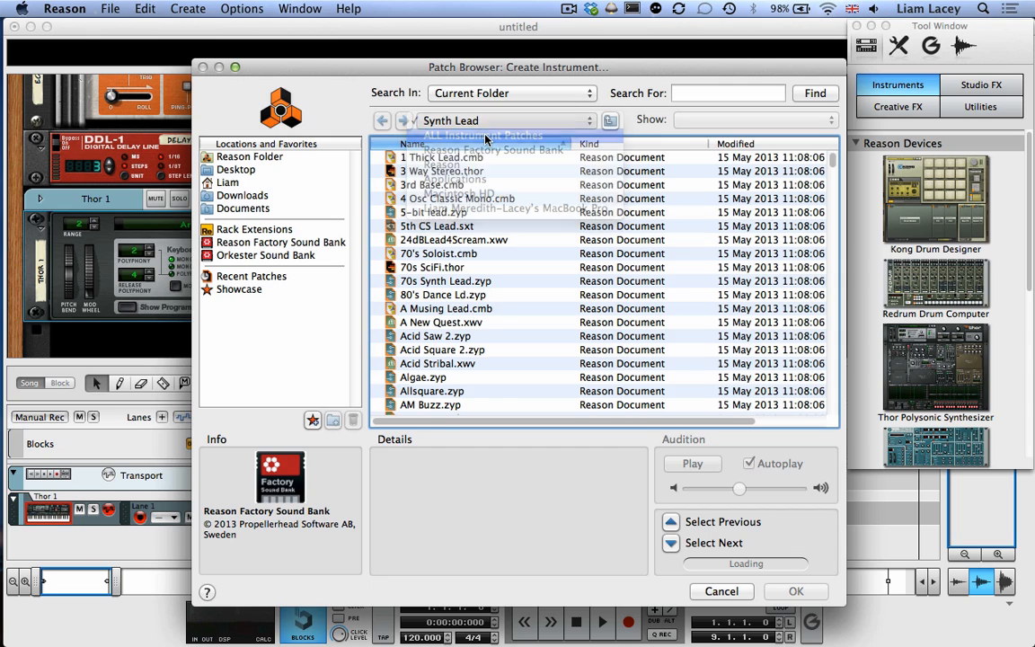
{"action": "left_click", "coordinate": [493, 137]}
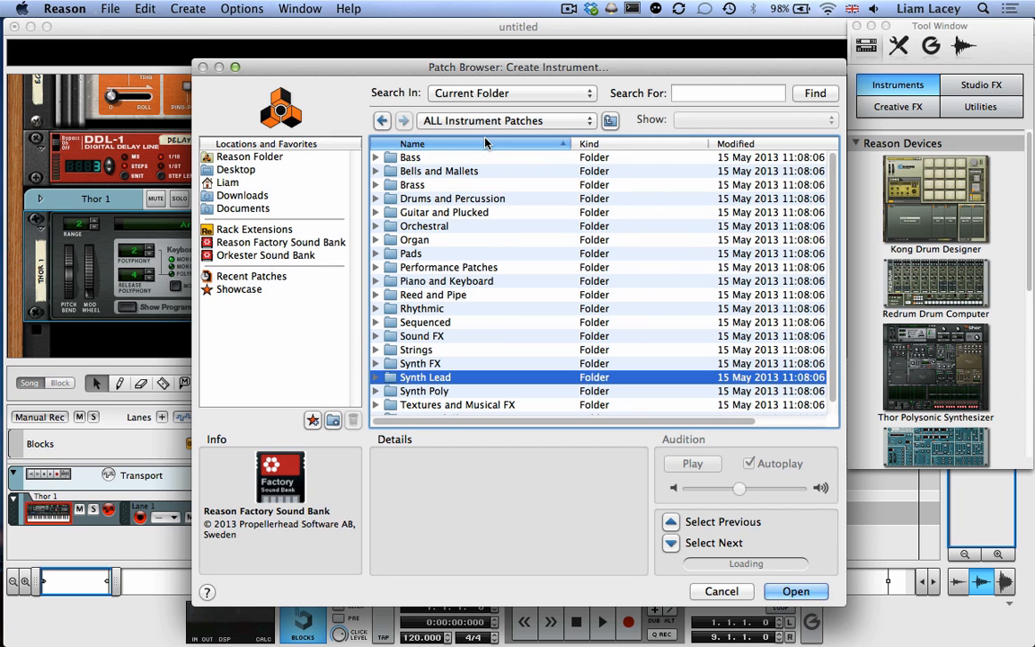
{"action": "mouse_move", "coordinate": [390, 232]}
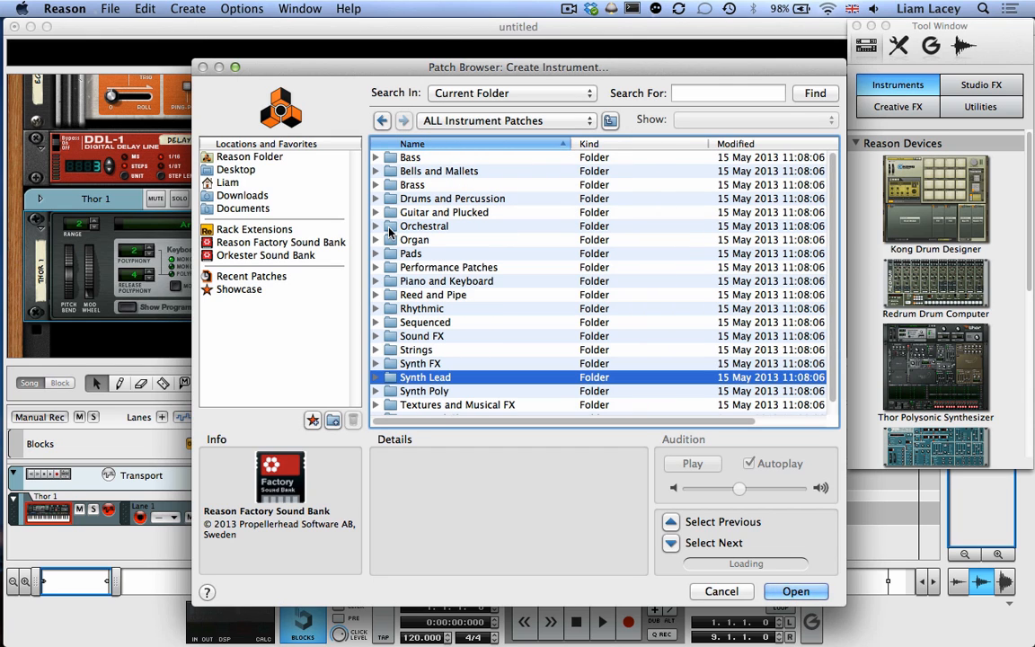
{"action": "left_click", "coordinate": [389, 253]}
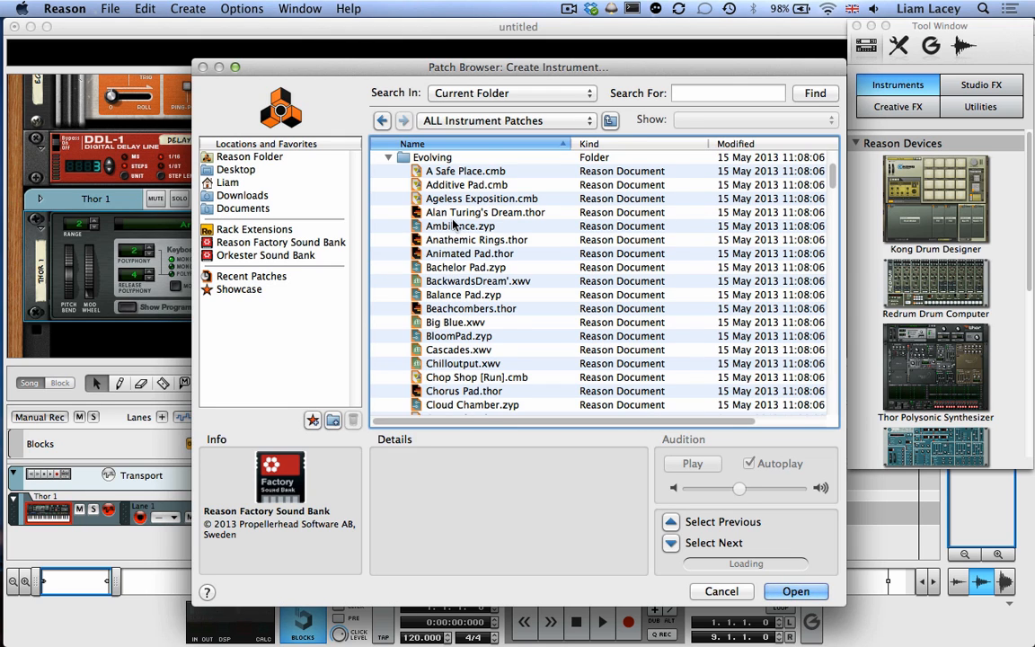
{"action": "left_click", "coordinate": [485, 212]}
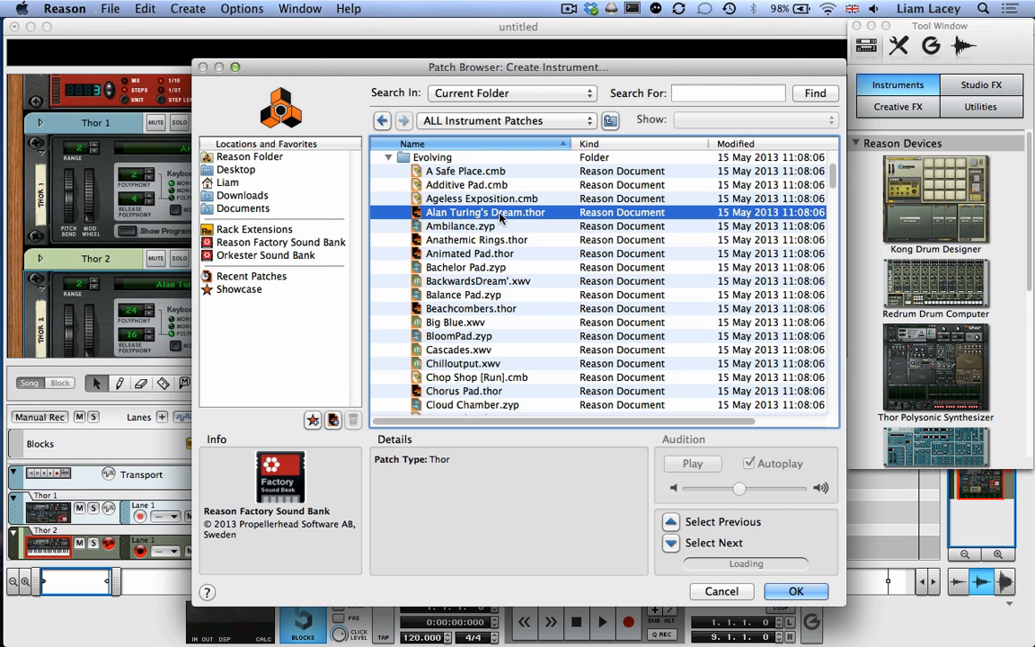
{"action": "left_click", "coordinate": [800, 591]}
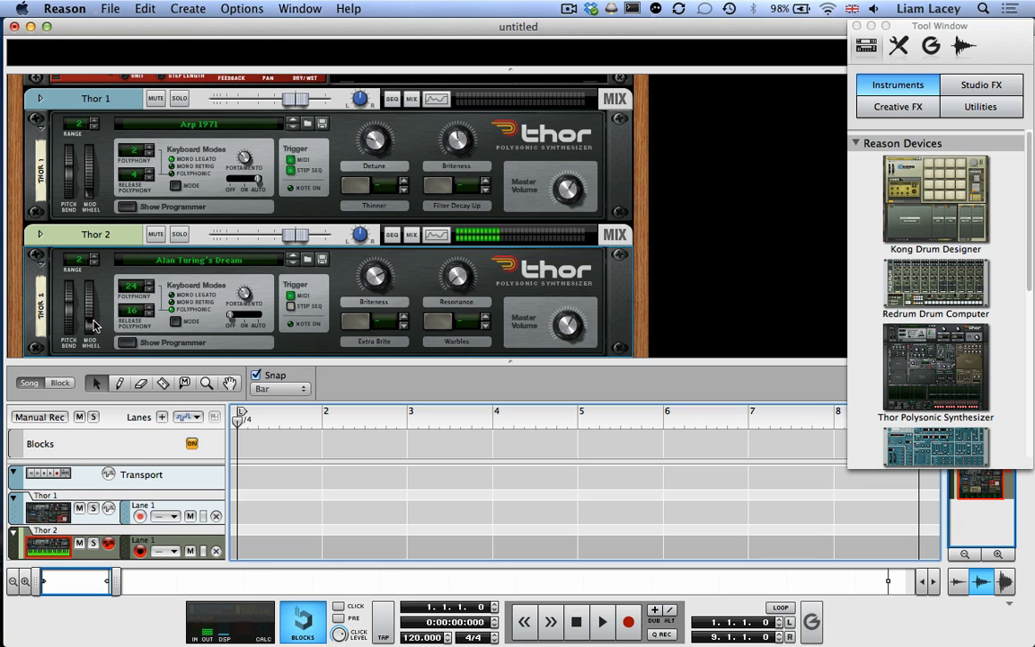
{"action": "mouse_move", "coordinate": [107, 332]}
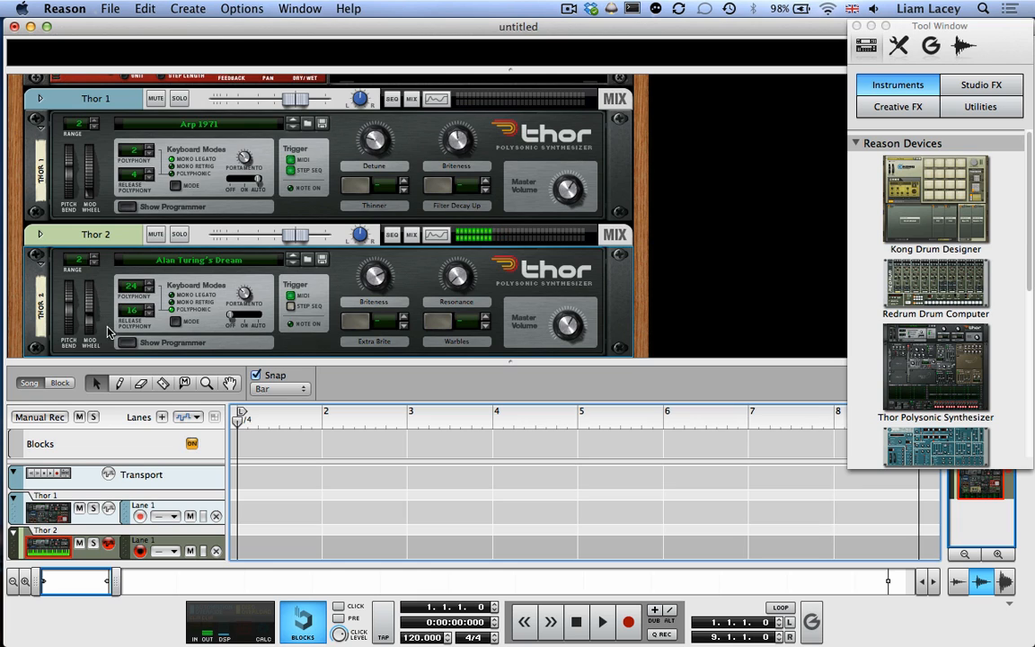
{"action": "mouse_move", "coordinate": [115, 317]}
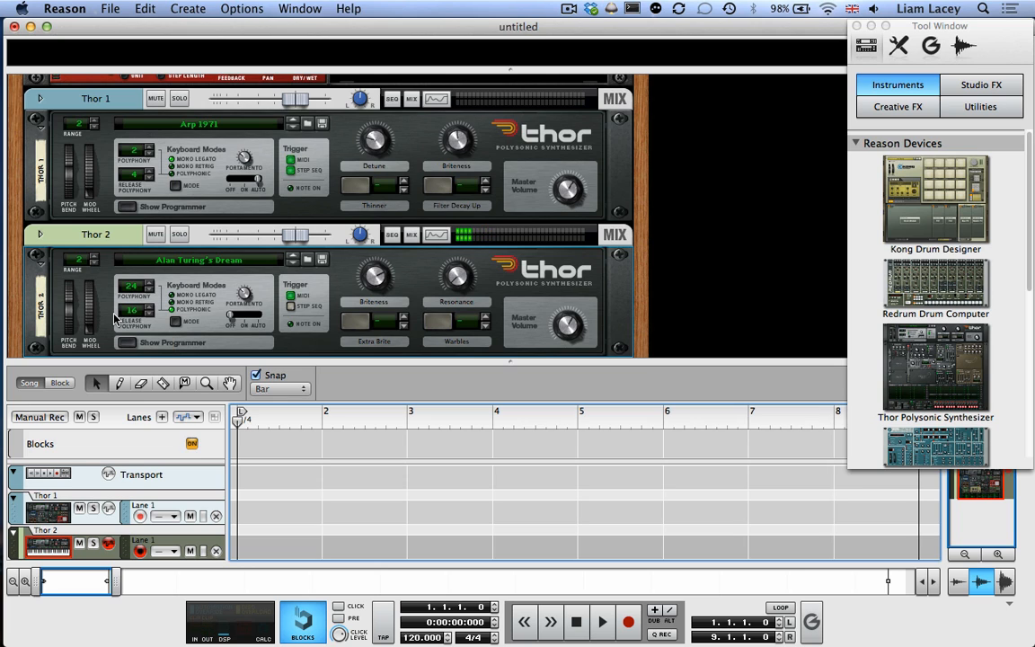
- Reopen the Create menu with two Thor synths in the rack
{"action": "left_click", "coordinate": [183, 11]}
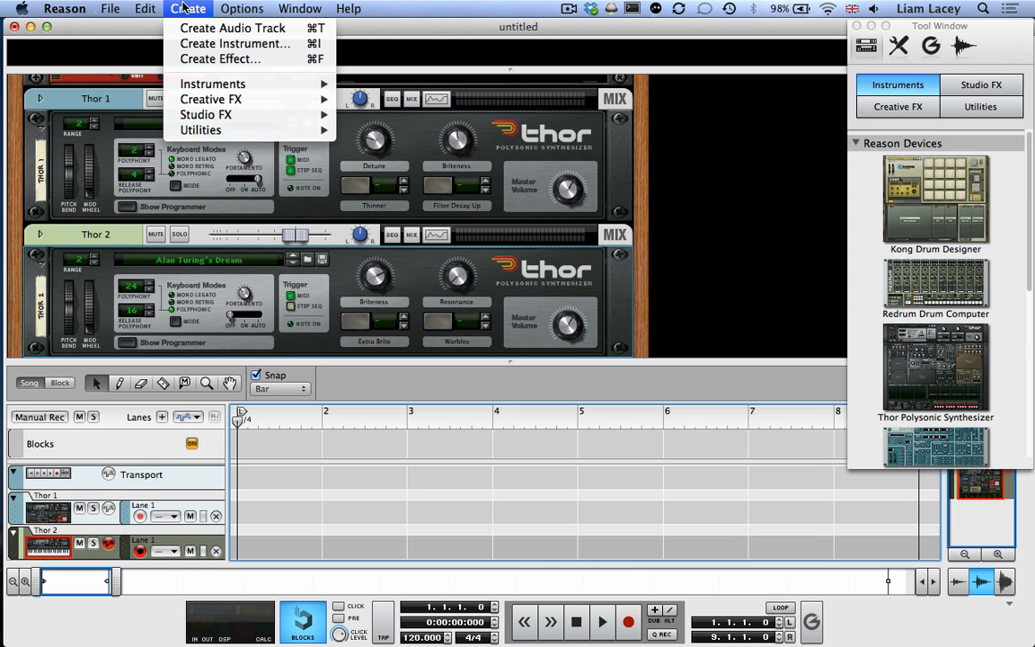
{"action": "mouse_move", "coordinate": [251, 43]}
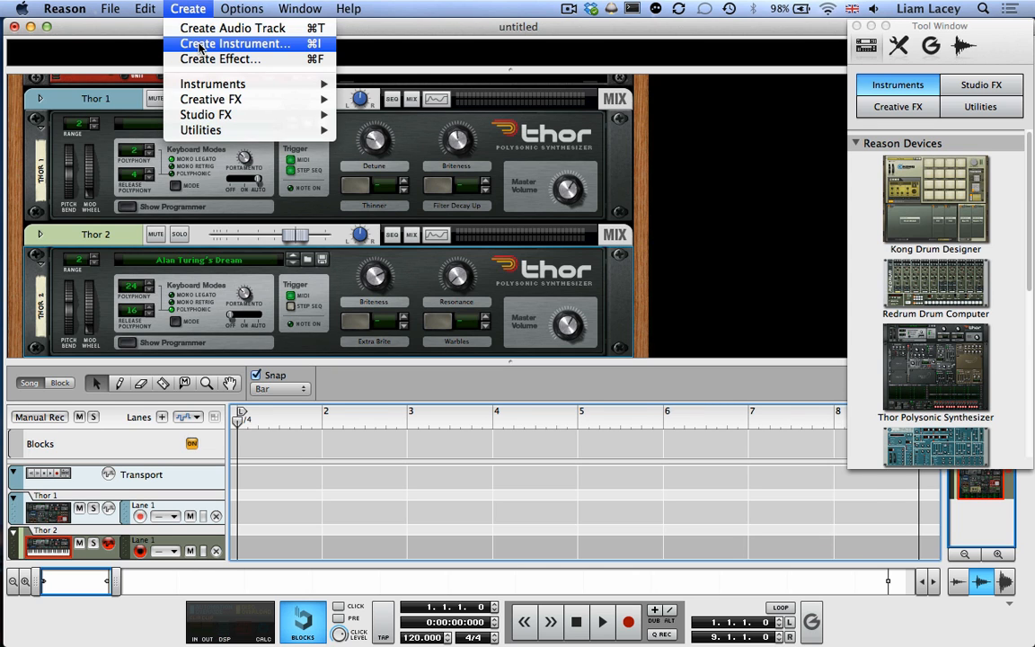
- Create a third instrument loaded with the Aggravated Wobbler Thor patch
{"action": "left_click", "coordinate": [236, 43]}
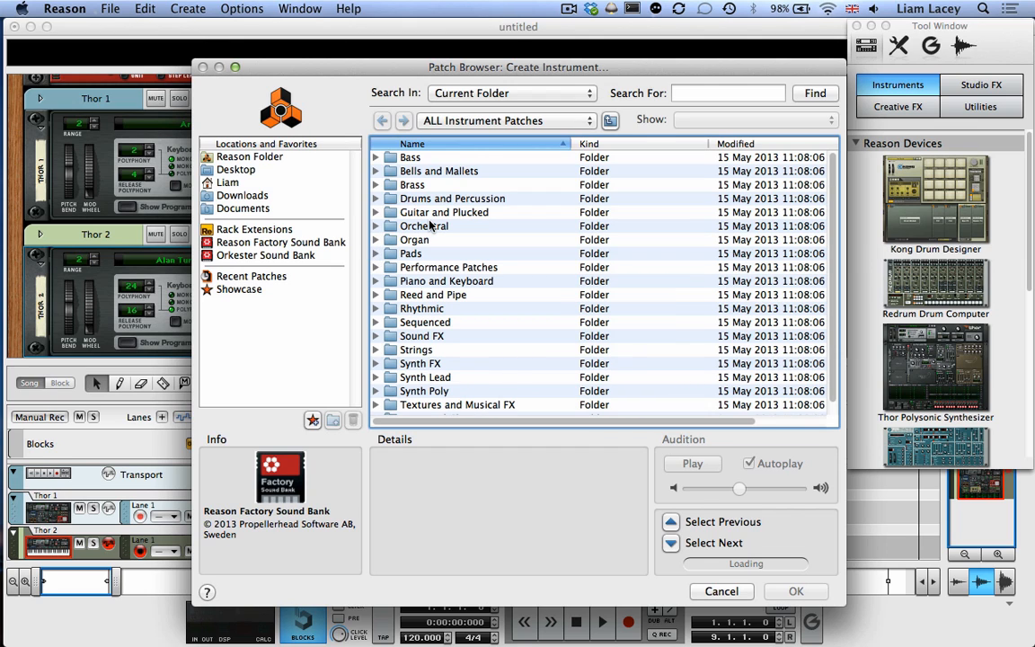
{"action": "mouse_move", "coordinate": [500, 170]}
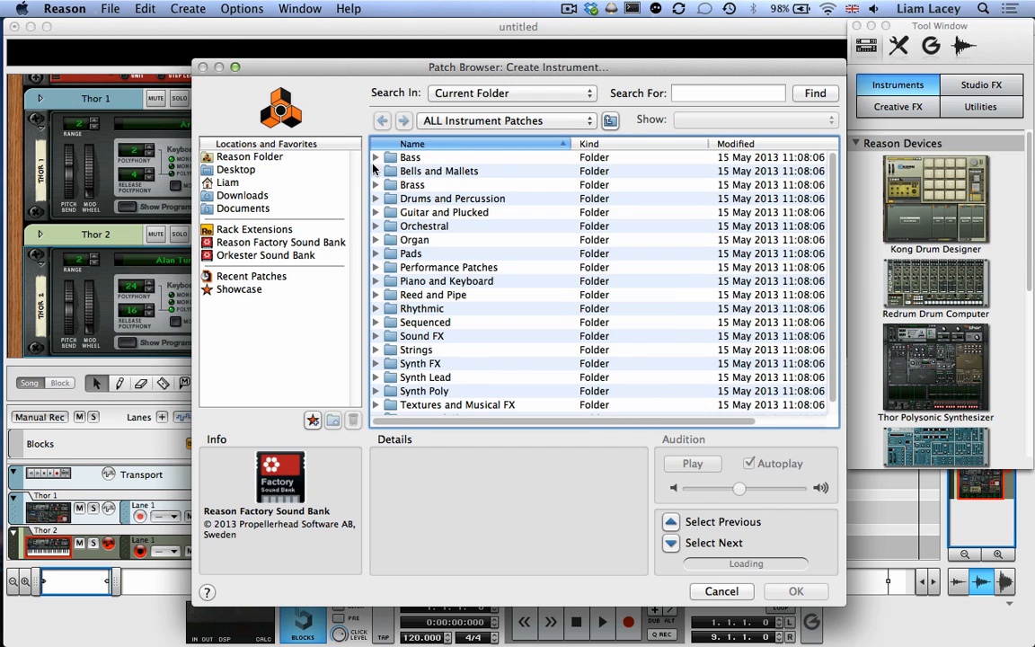
{"action": "left_click", "coordinate": [378, 158]}
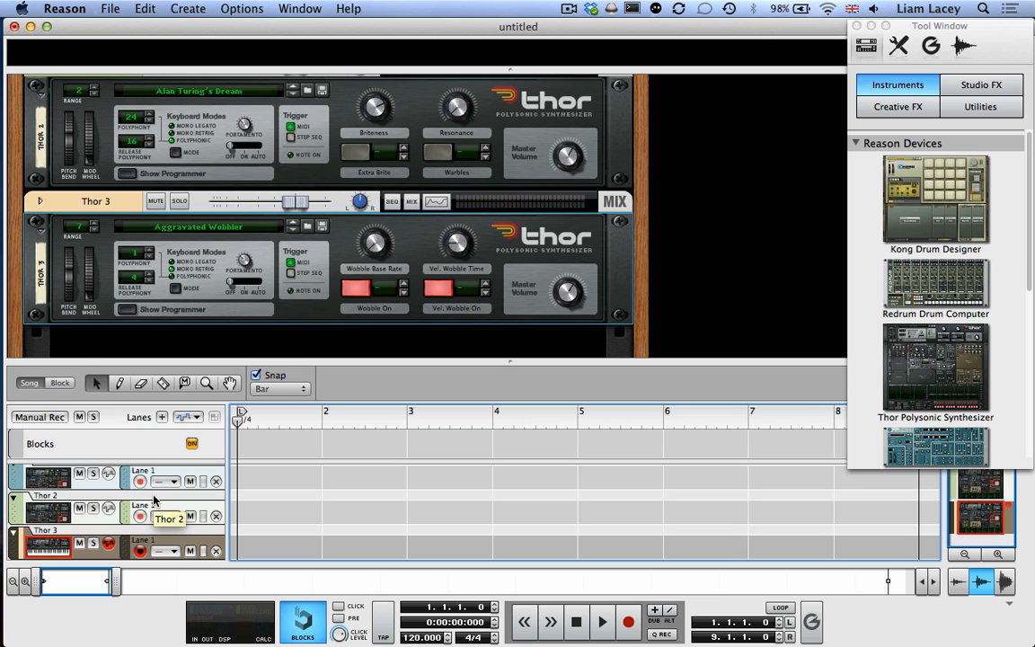
{"action": "mouse_move", "coordinate": [153, 500]}
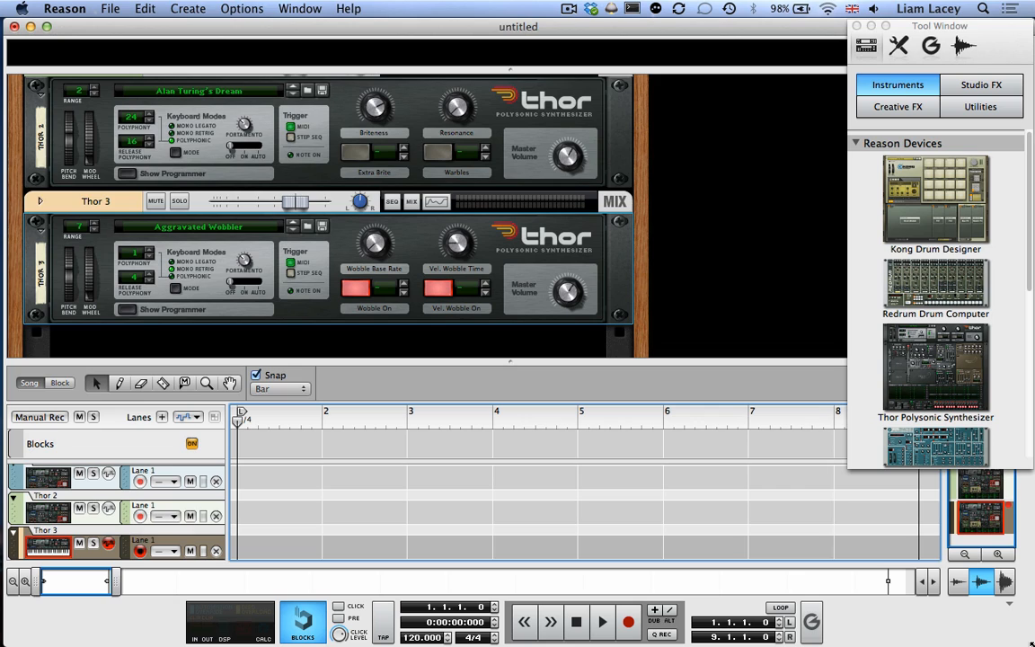
{"action": "mouse_move", "coordinate": [356, 462]}
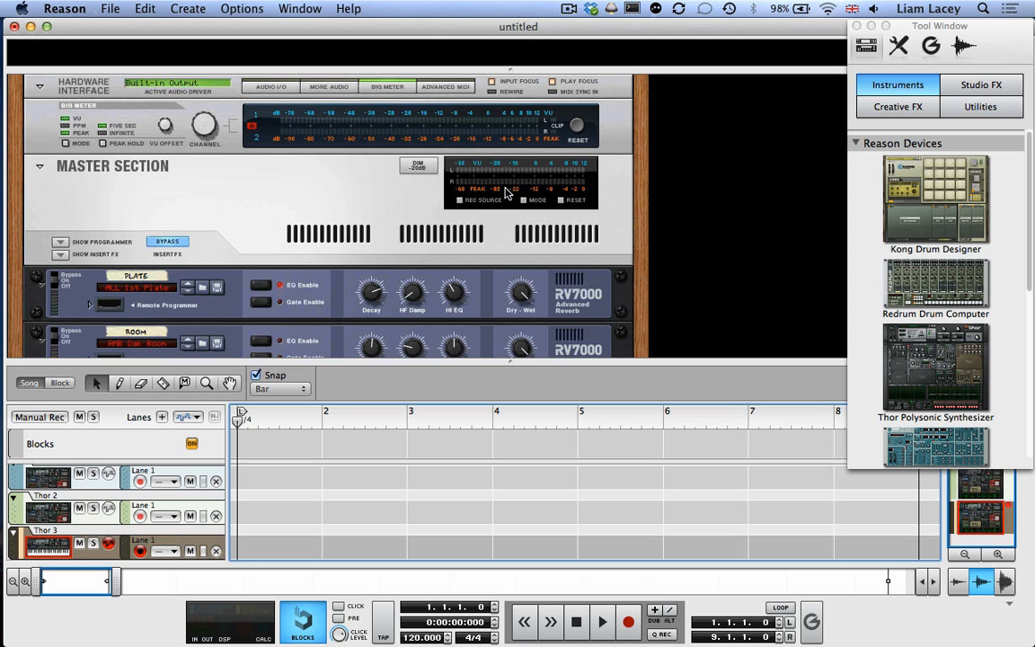
{"action": "mouse_move", "coordinate": [441, 90]}
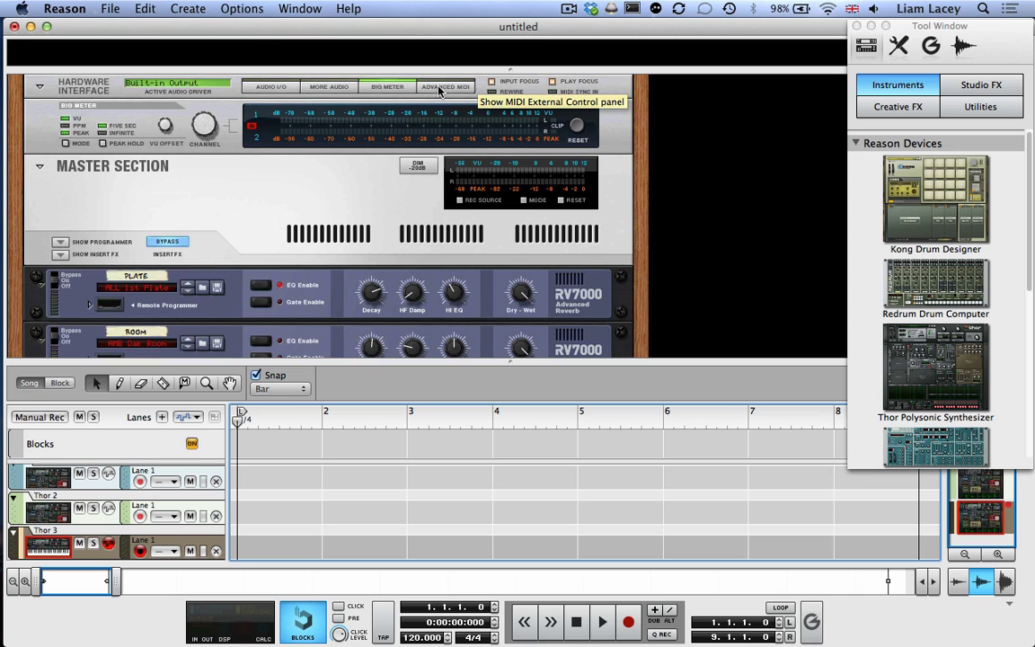
- Show the Hardware Interface's Advanced MIDI external control channel assignments
{"action": "left_click", "coordinate": [442, 86]}
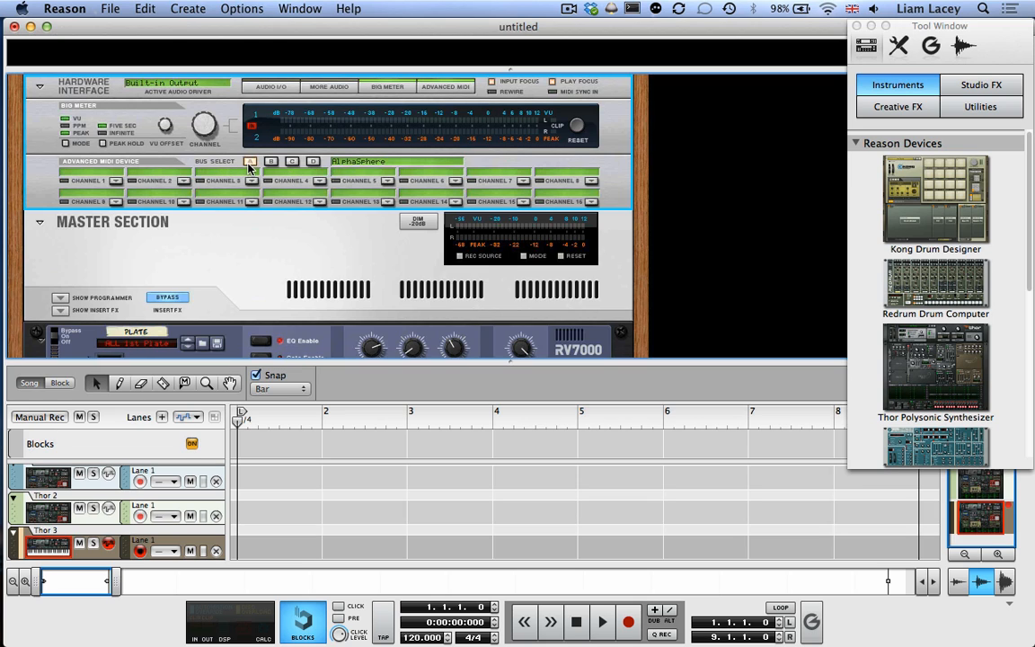
{"action": "mouse_move", "coordinate": [302, 162]}
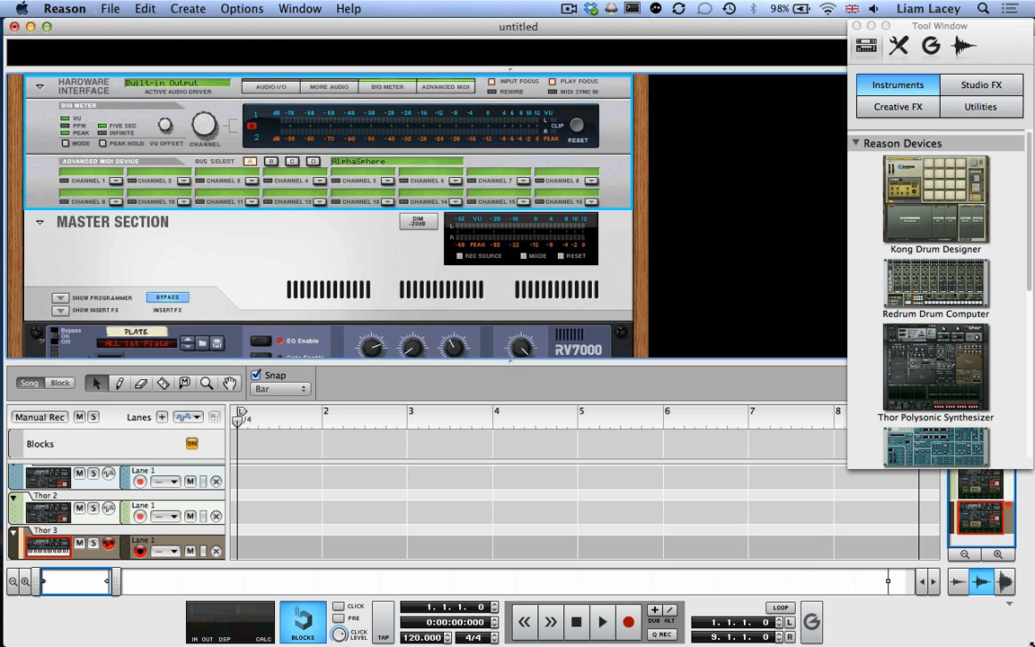
{"action": "mouse_move", "coordinate": [541, 417]}
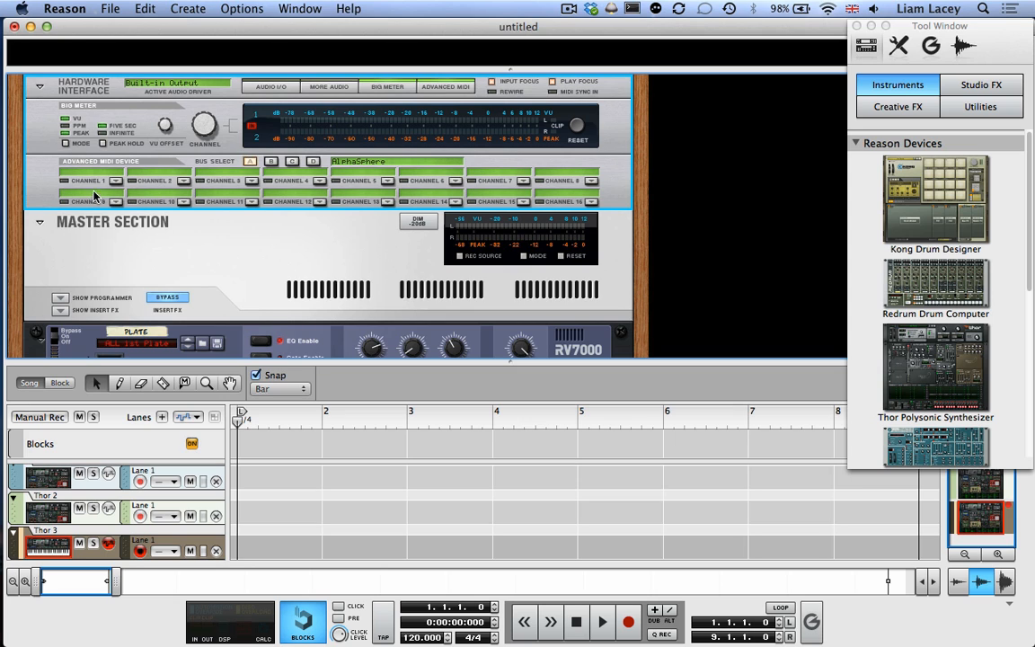
- Route external MIDI channel 1 to Thor 1 and channel 2 to Thor 2 in the Advanced MIDI device
{"action": "left_click", "coordinate": [117, 184]}
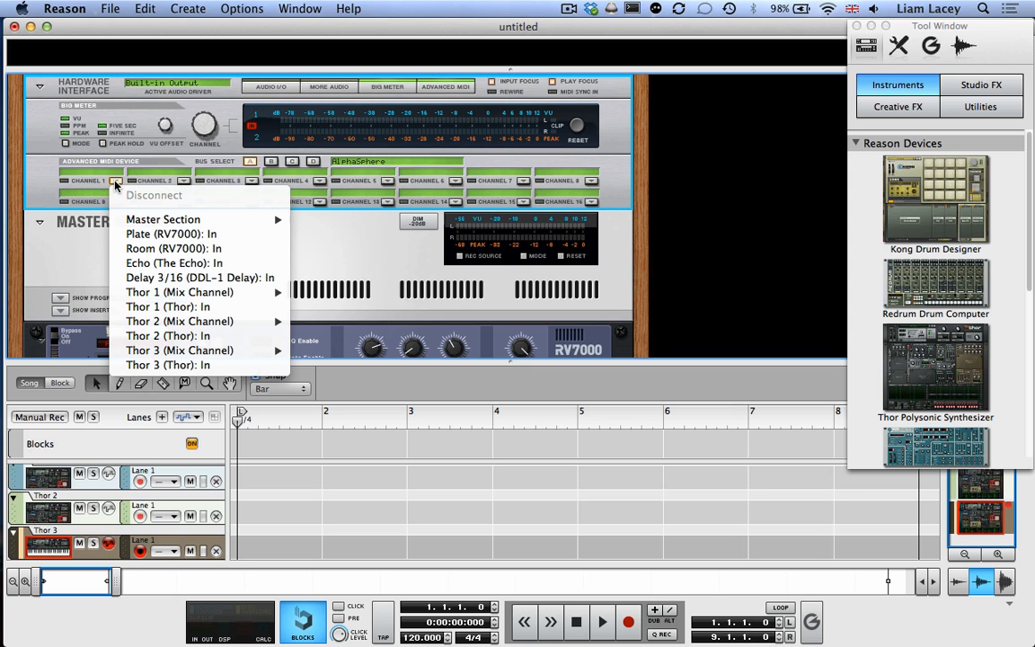
{"action": "mouse_move", "coordinate": [177, 263]}
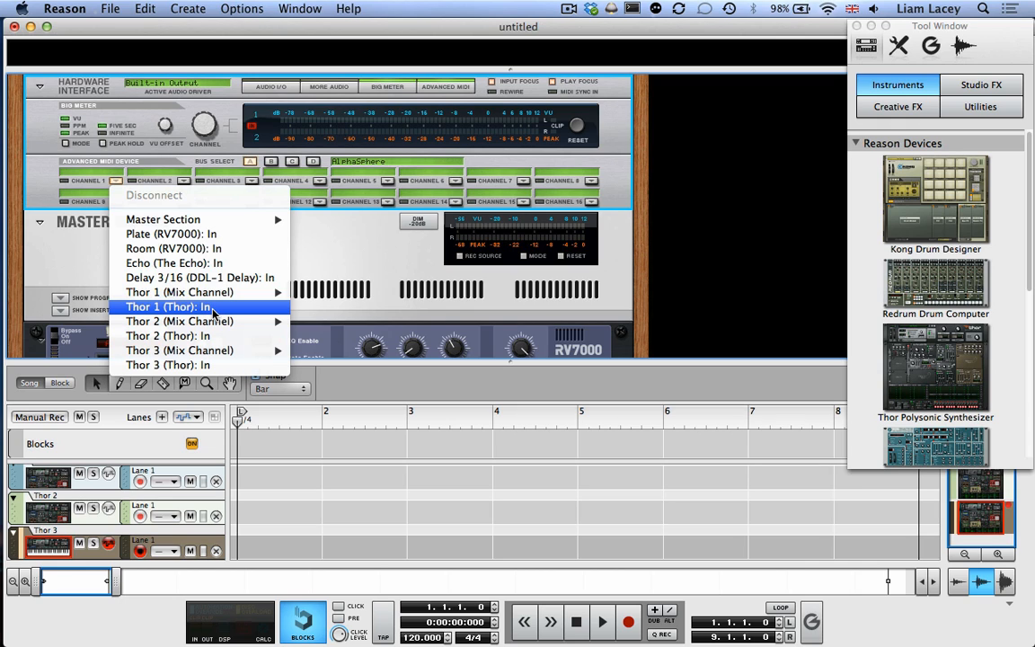
{"action": "mouse_move", "coordinate": [245, 310]}
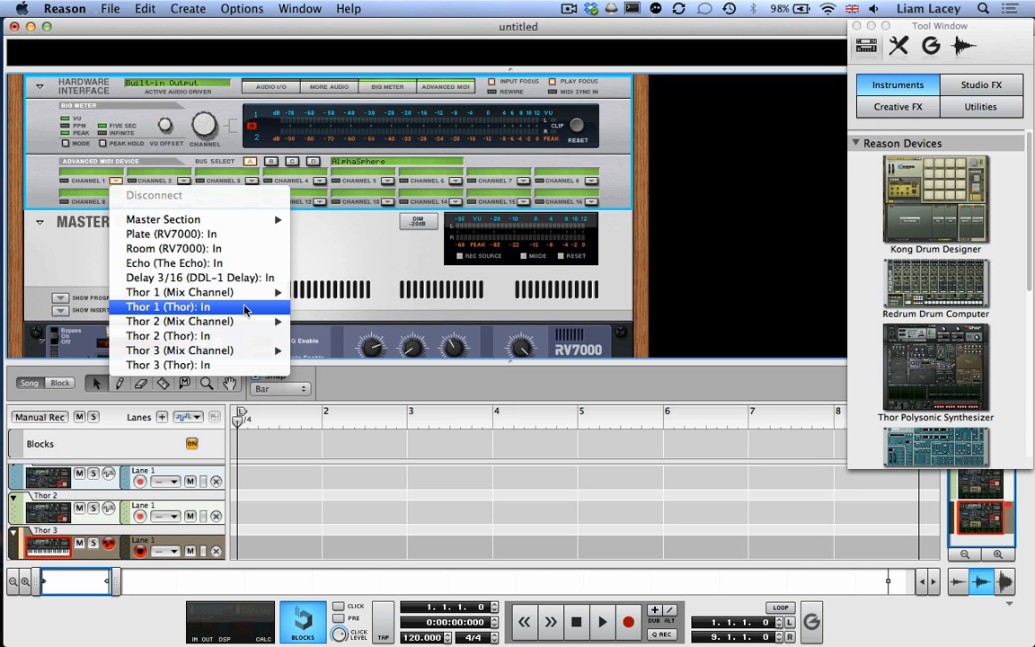
{"action": "mouse_move", "coordinate": [189, 316]}
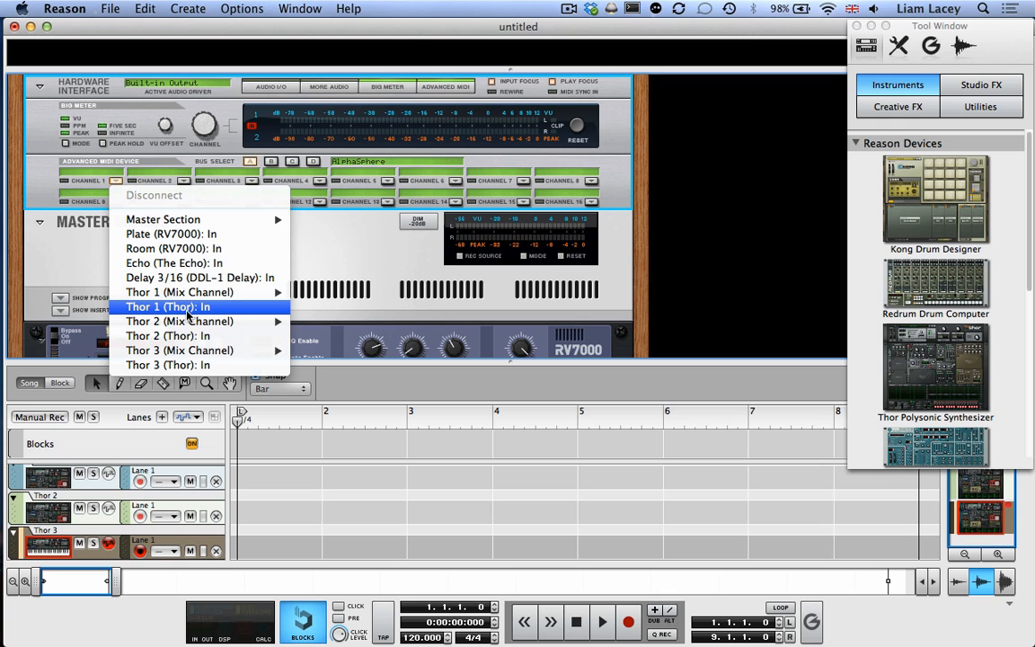
{"action": "mouse_move", "coordinate": [183, 291]}
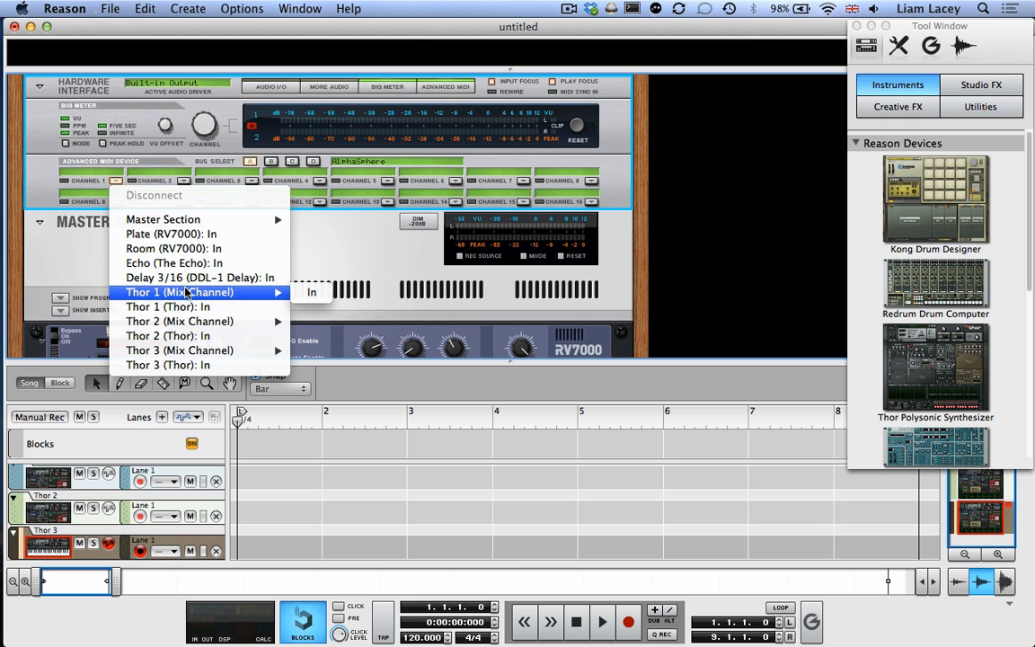
{"action": "left_click", "coordinate": [180, 291]}
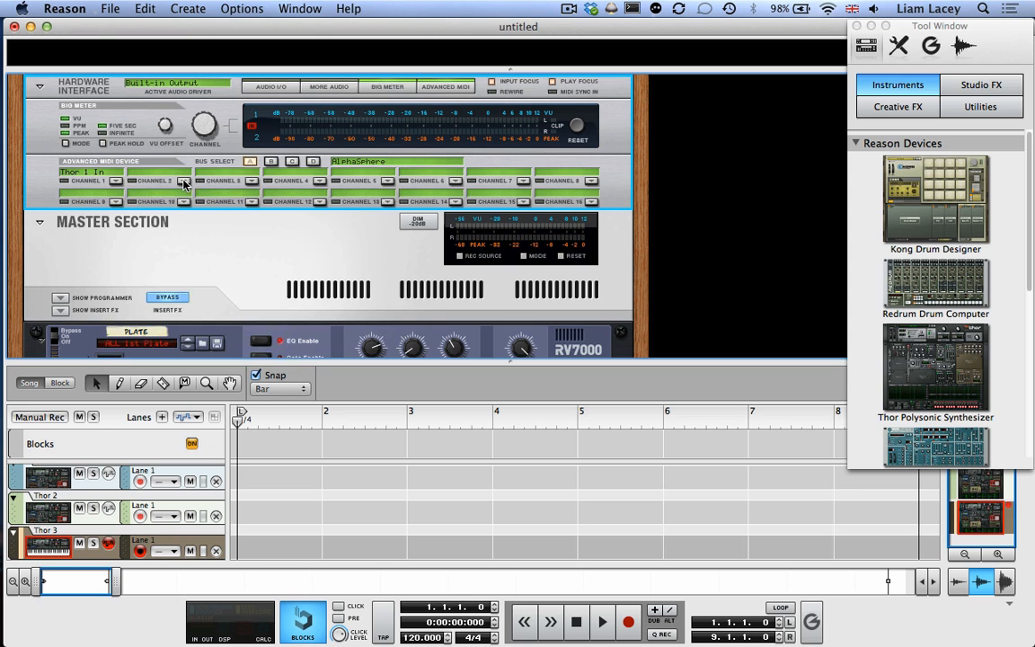
{"action": "left_click", "coordinate": [183, 185]}
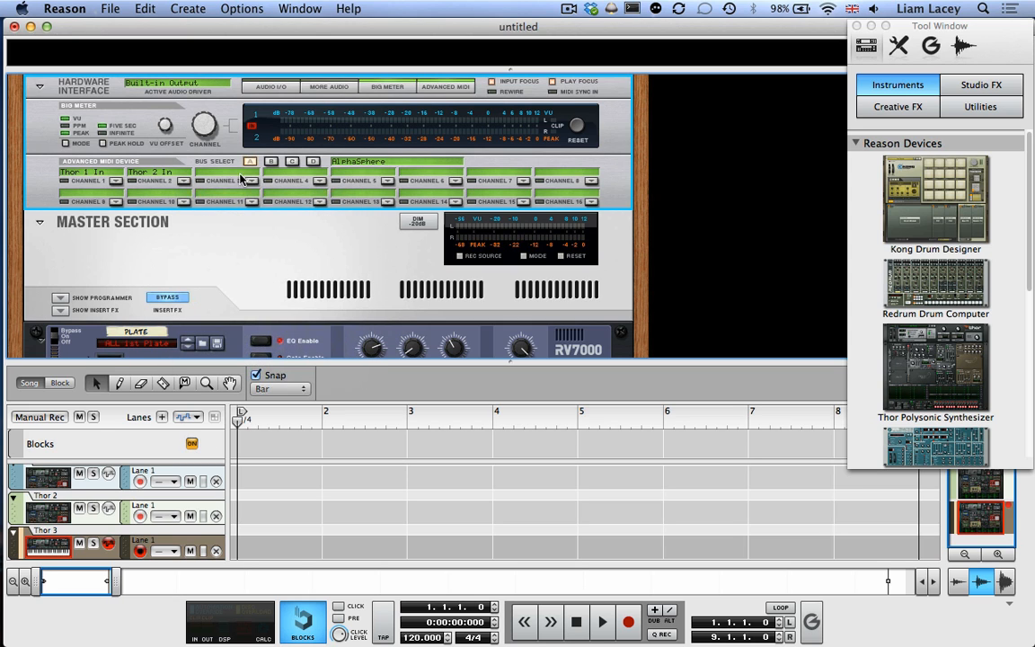
{"action": "left_click", "coordinate": [250, 180]}
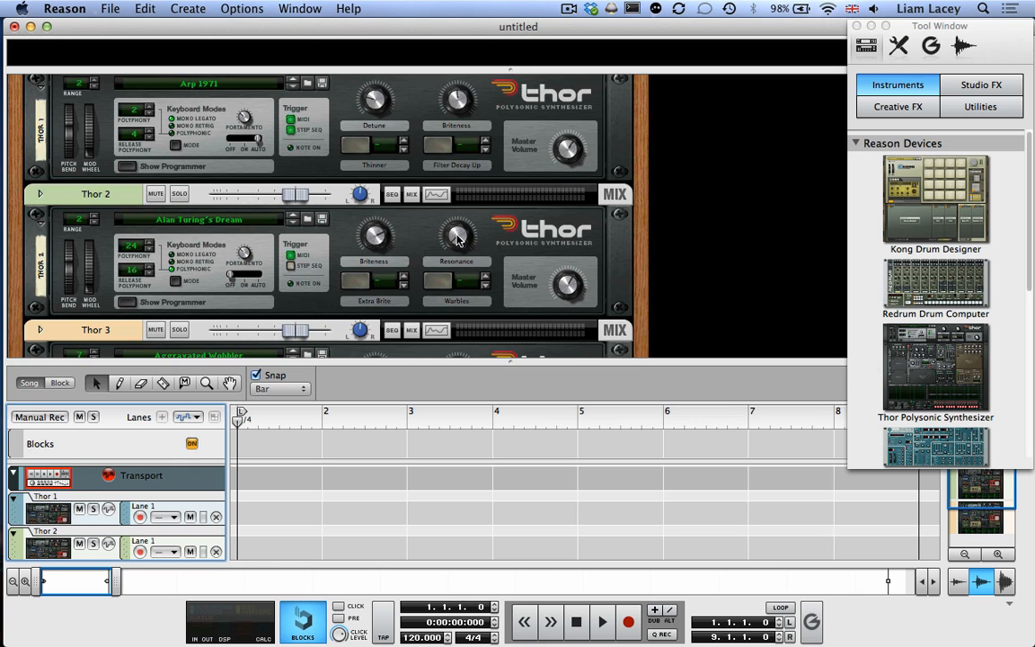
- Remote-override map Thor 2's Rotary 2 knob to AlphaSphere Ch16-CC 112 and confirm
{"action": "right_click", "coordinate": [456, 236]}
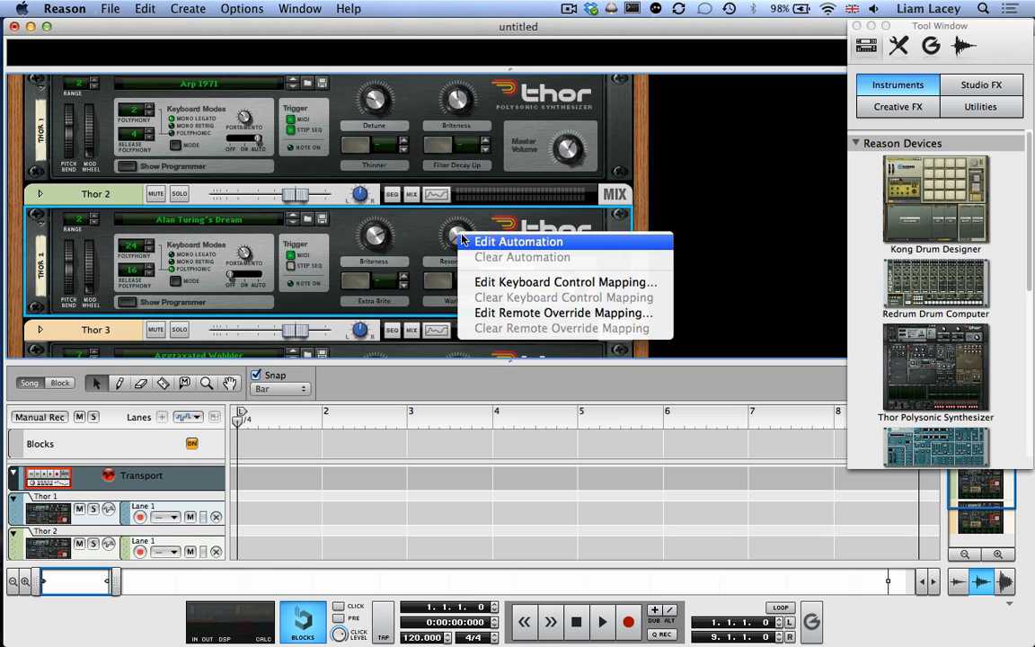
{"action": "mouse_move", "coordinate": [563, 313]}
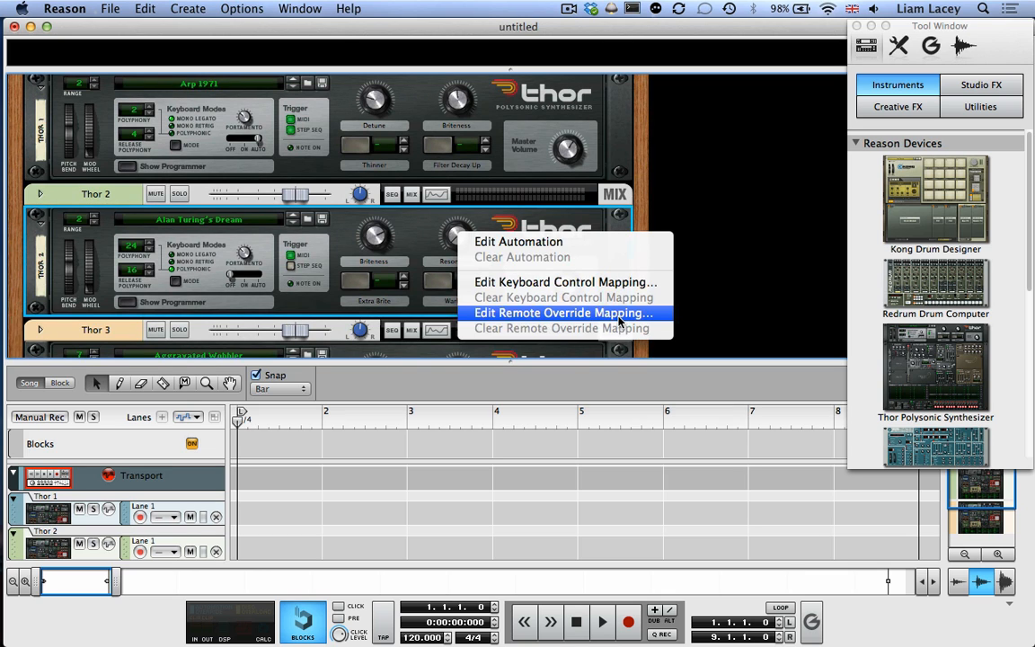
{"action": "mouse_move", "coordinate": [604, 320]}
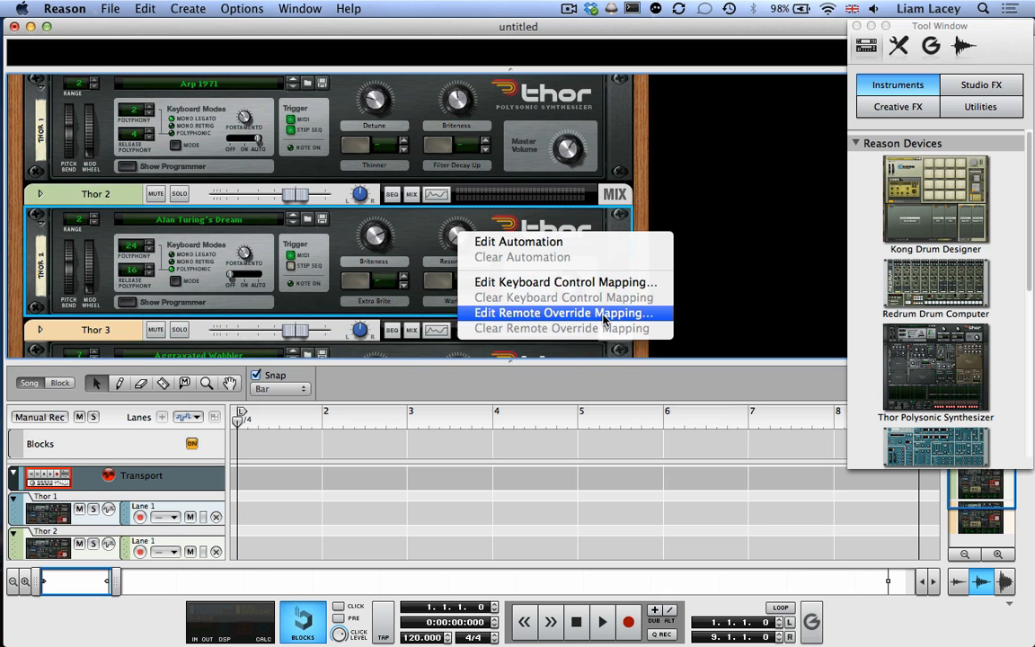
{"action": "left_click", "coordinate": [561, 313]}
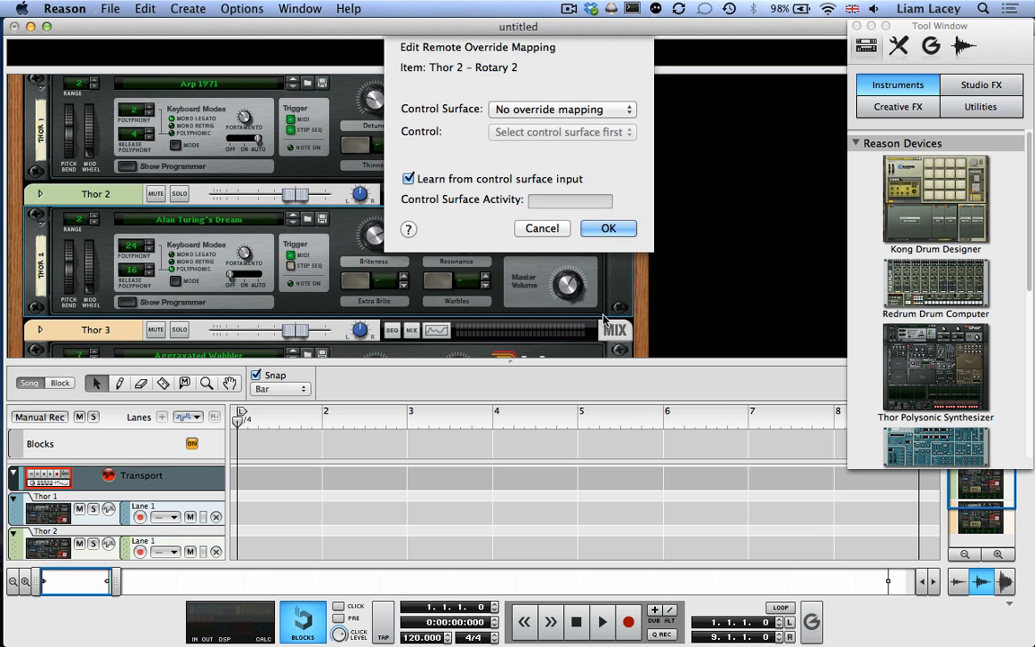
{"action": "mouse_move", "coordinate": [406, 196]}
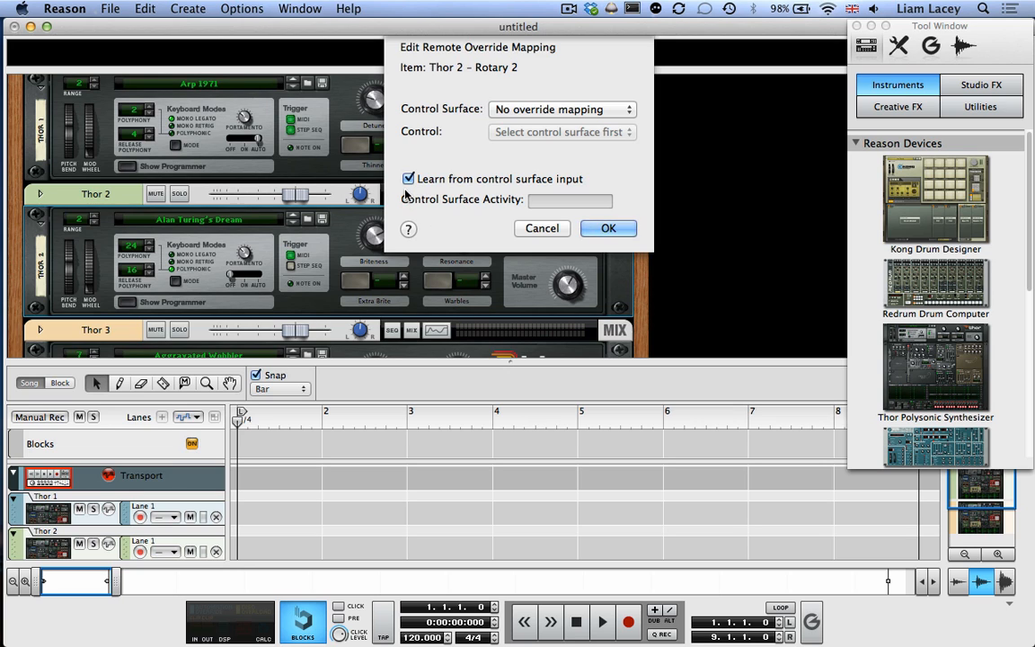
{"action": "mouse_move", "coordinate": [446, 171]}
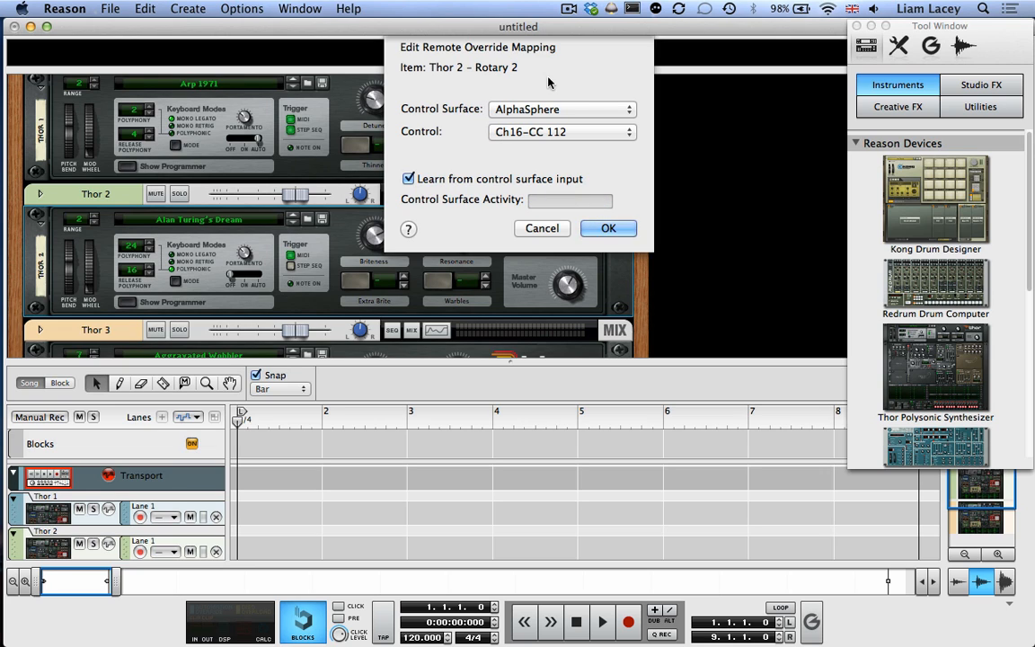
{"action": "mouse_move", "coordinate": [543, 119]}
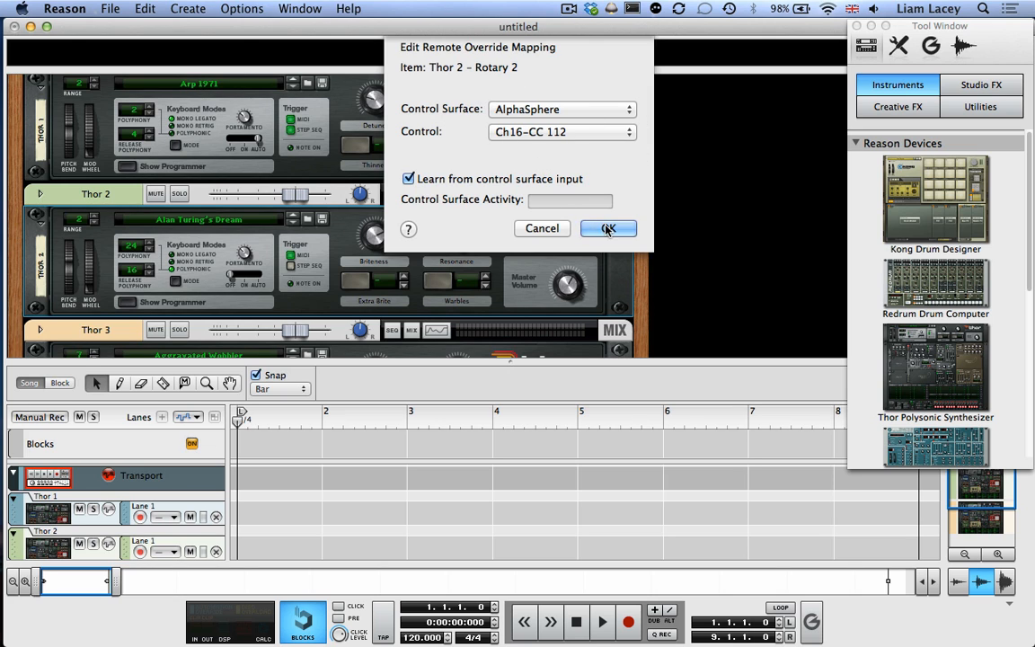
{"action": "left_click", "coordinate": [607, 228]}
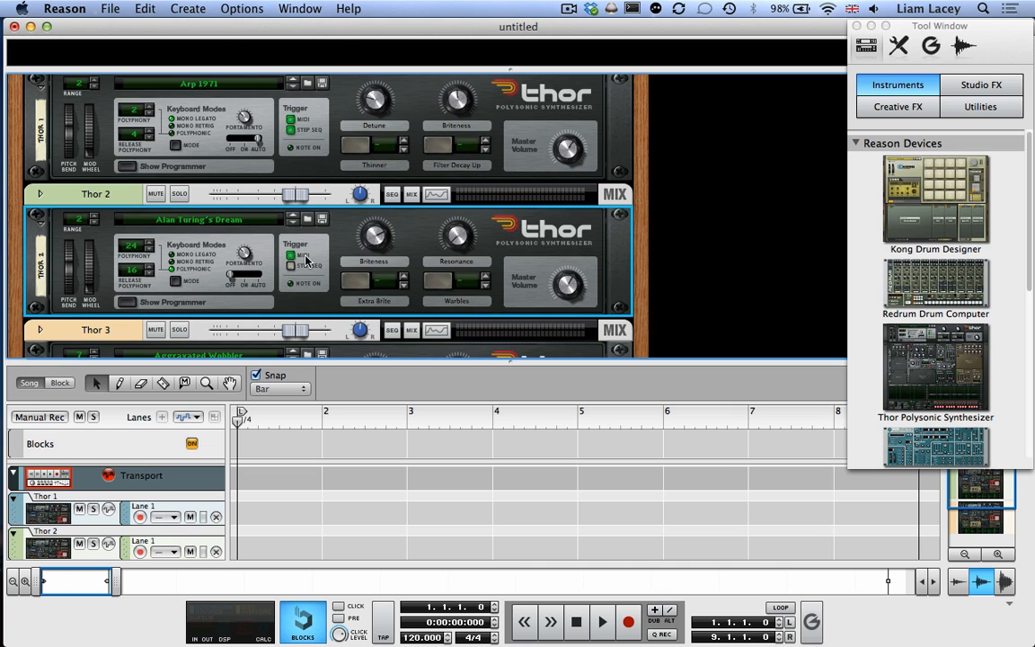
- Remote-override map Thor 2's Rotary 1 knob to AlphaSphere Ch16-CC 113 and confirm
{"action": "right_click", "coordinate": [306, 261]}
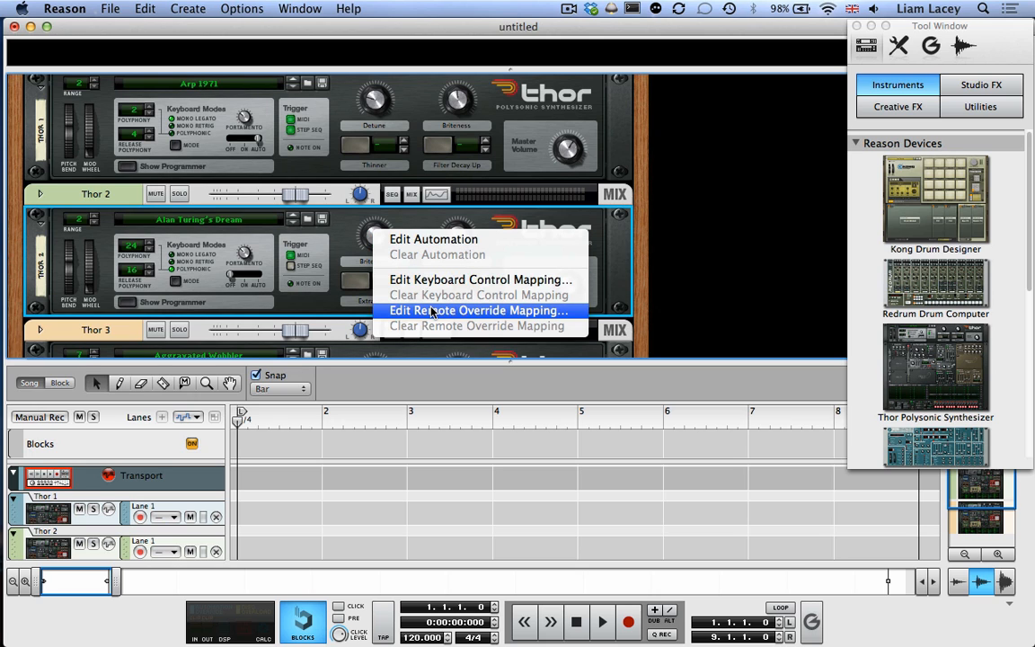
{"action": "left_click", "coordinate": [478, 309]}
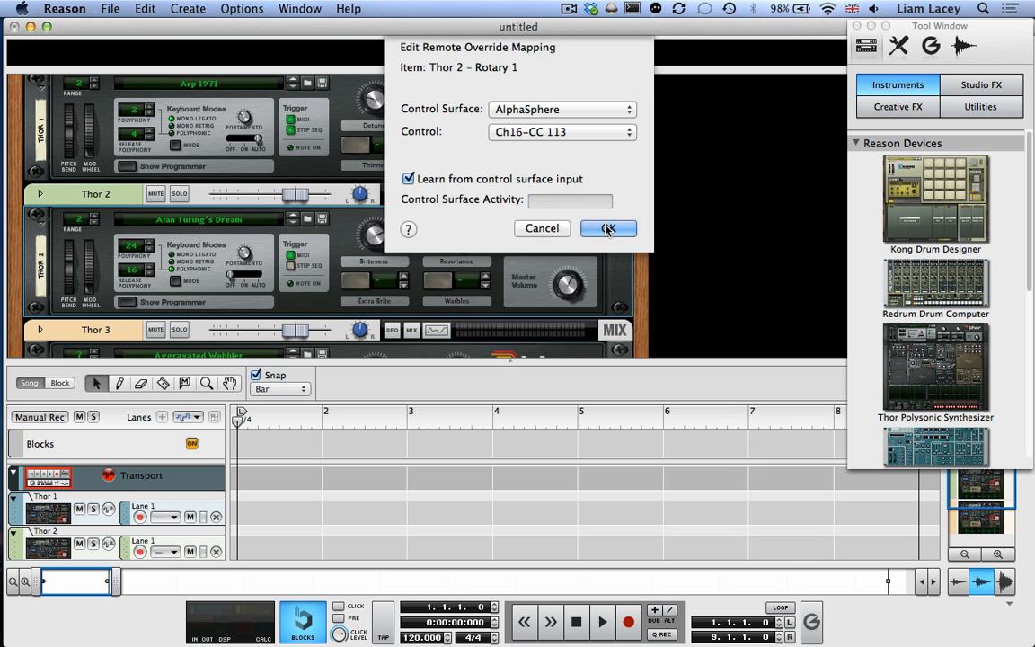
{"action": "left_click", "coordinate": [608, 227]}
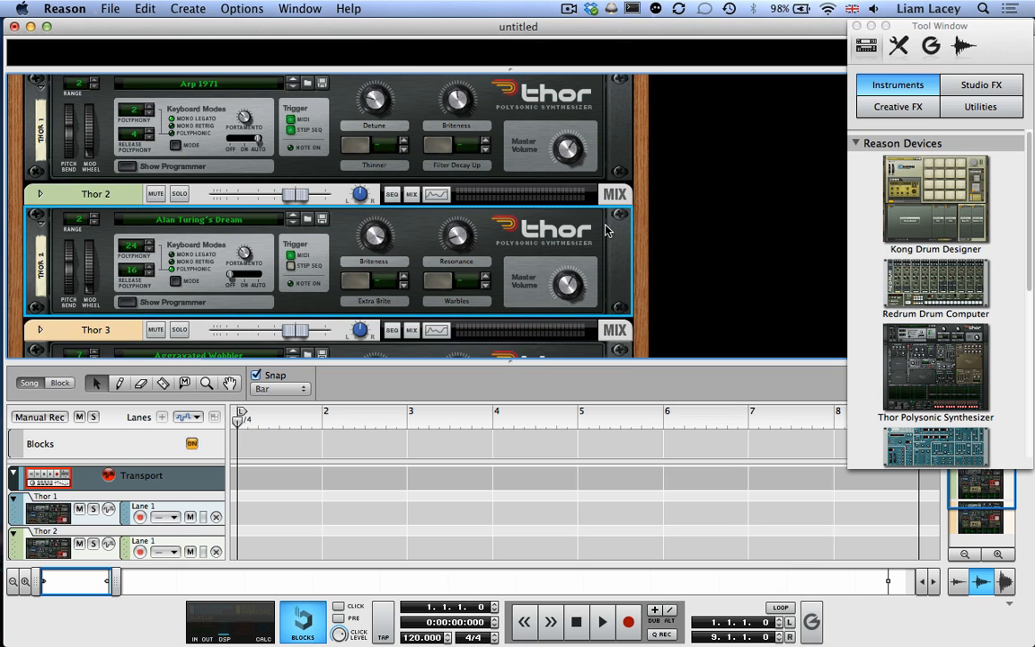